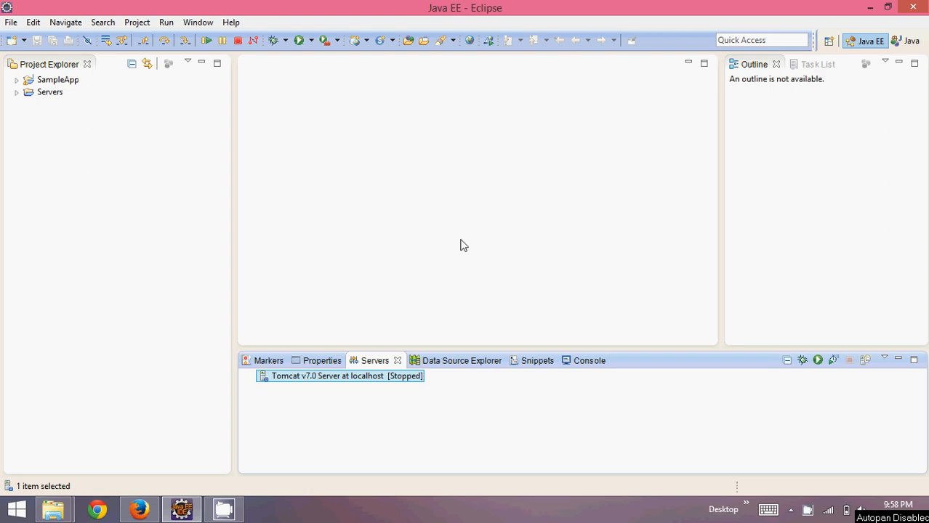
mouse_move(124, 190)
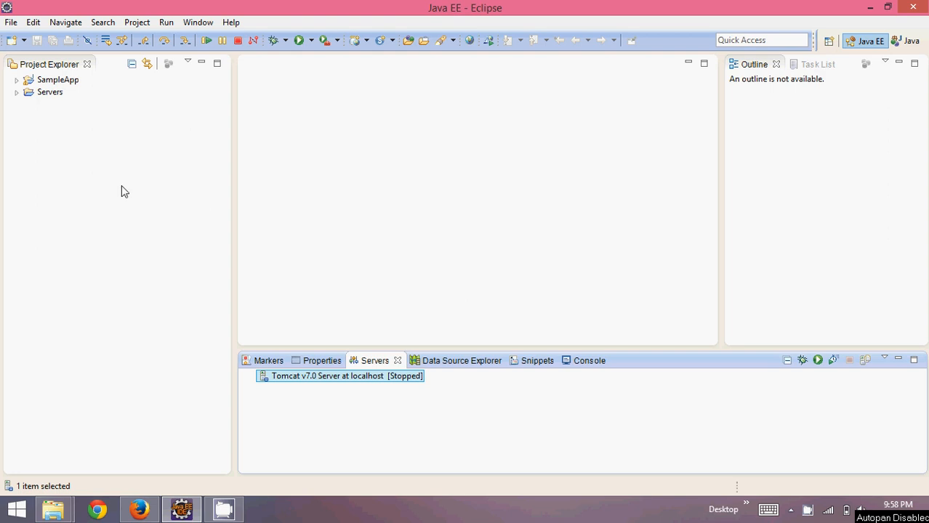
mouse_move(58, 76)
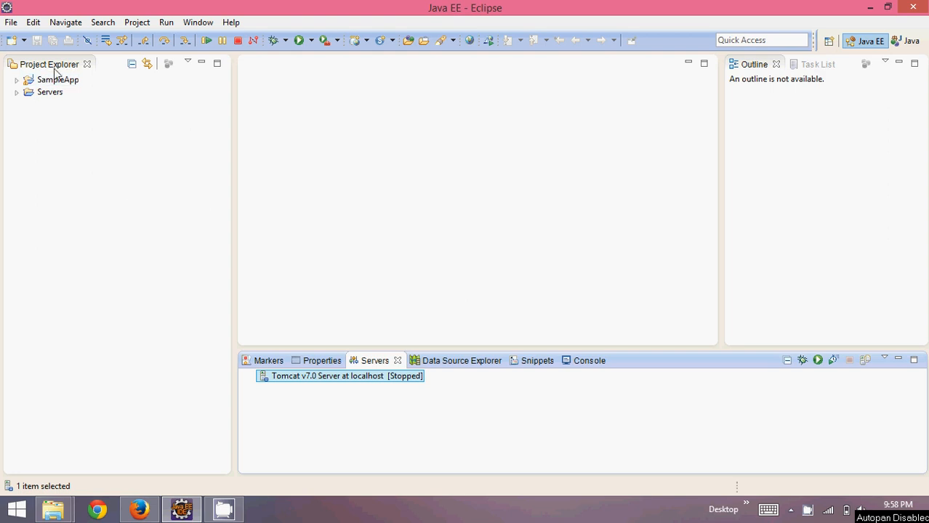
- Bring up the Project Explorer context menu to reach the New project options
left_click(29, 152)
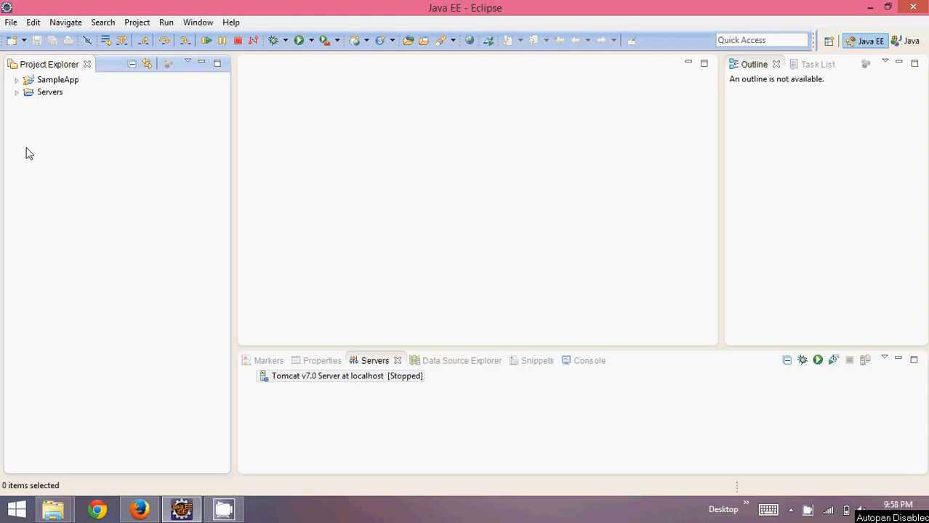
right_click(29, 153)
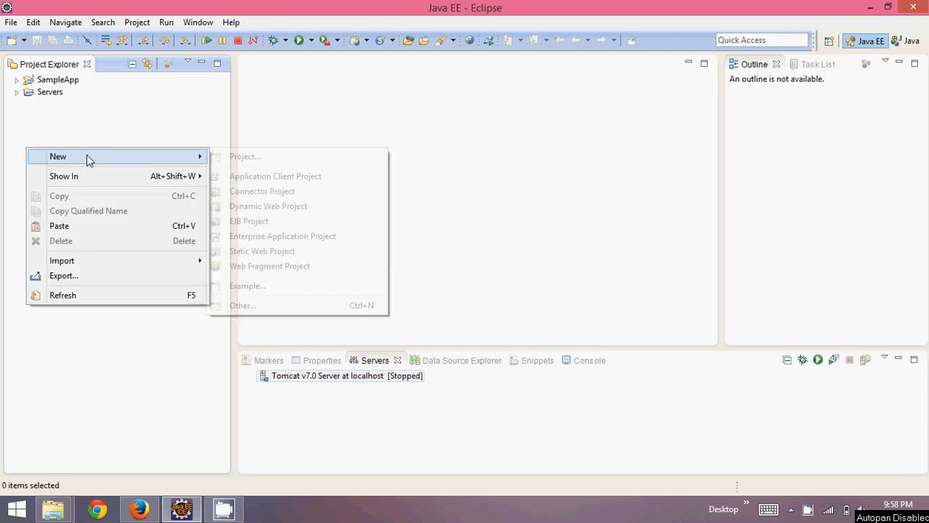
mouse_move(282, 236)
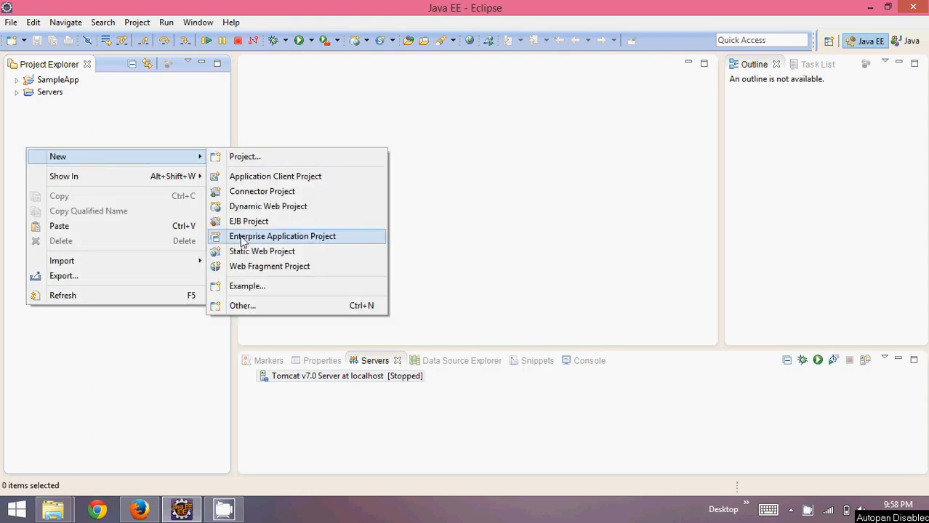
mouse_move(258, 157)
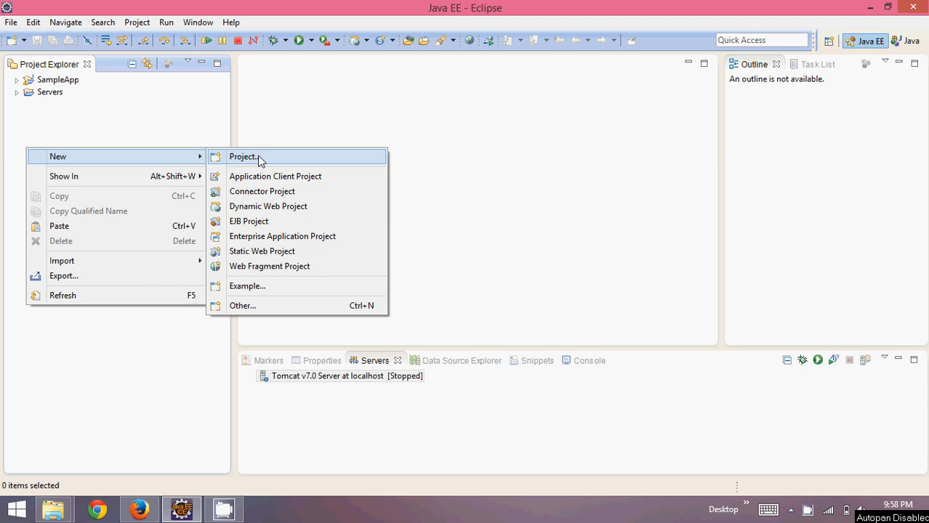
mouse_move(259, 209)
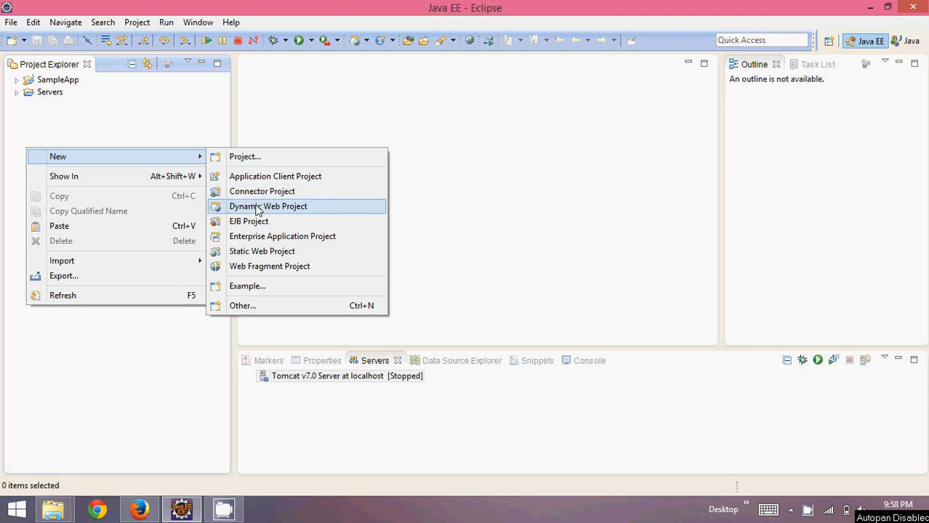
mouse_move(283, 210)
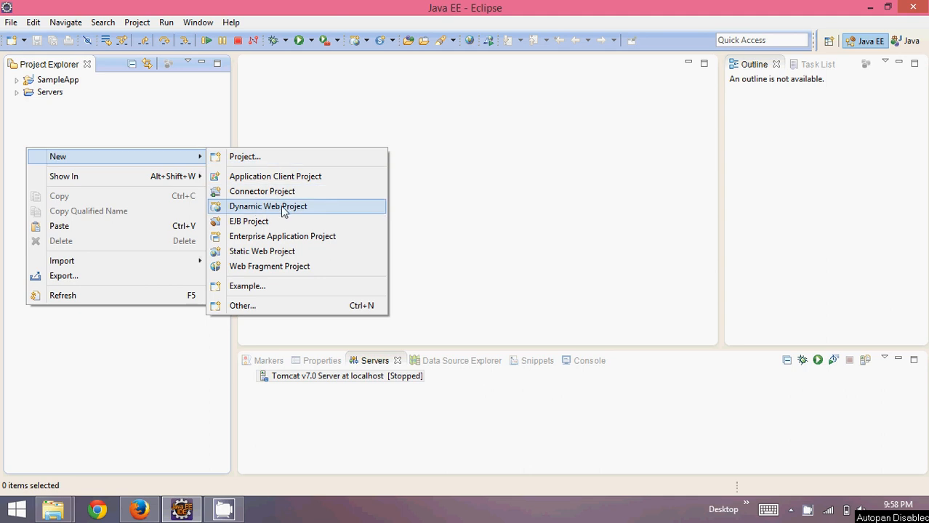
mouse_move(260, 311)
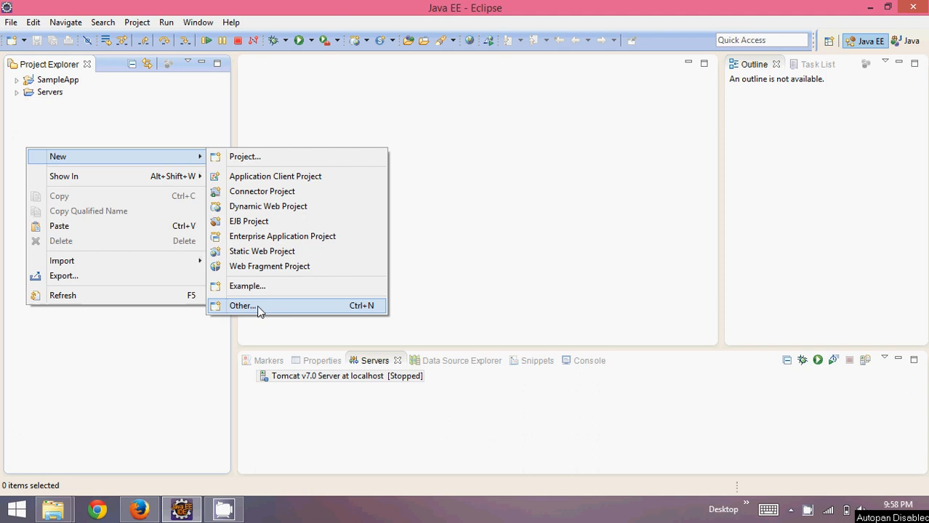
- Filter the wizard chooser by 'dyna' and select Web > Dynamic Web Project
left_click(243, 305)
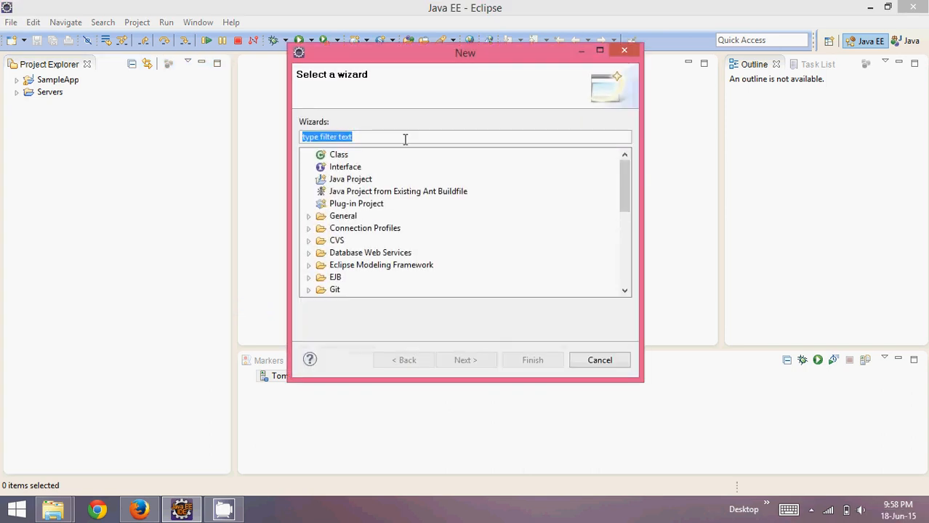
mouse_move(372, 129)
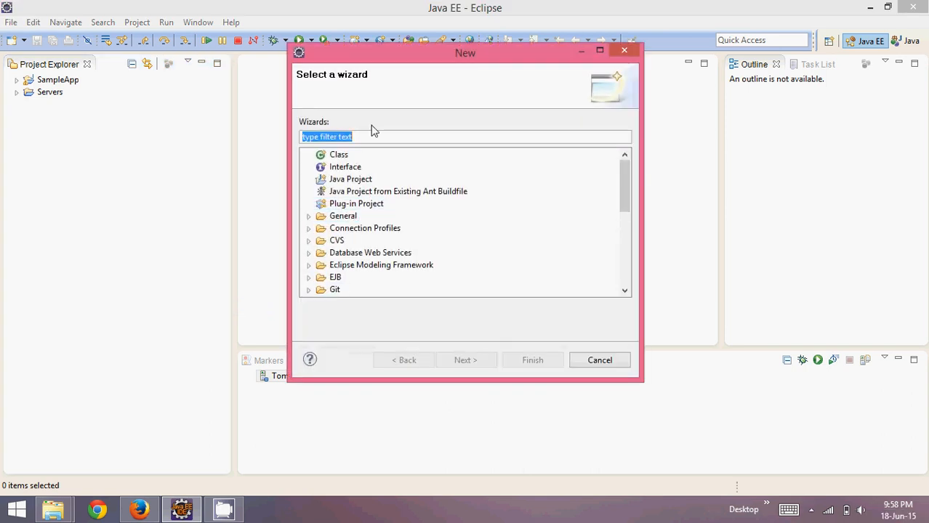
type("w")
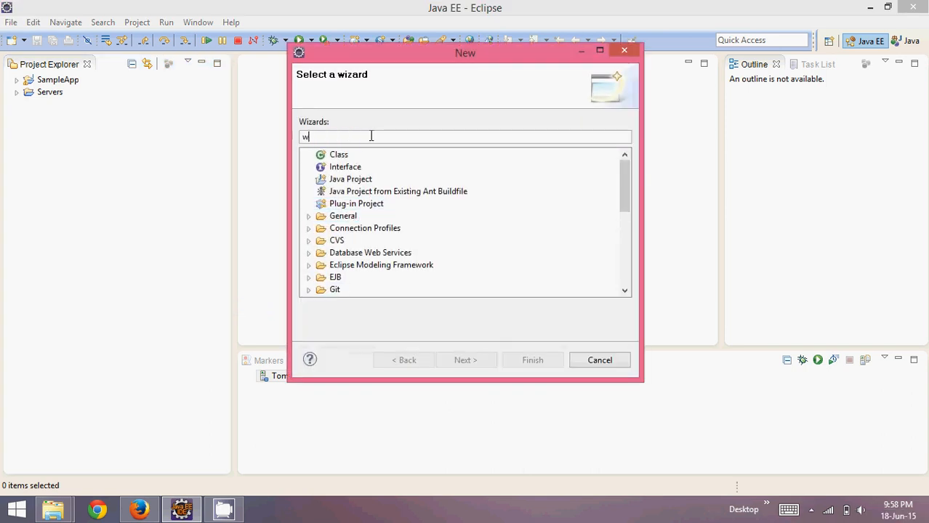
type("eb")
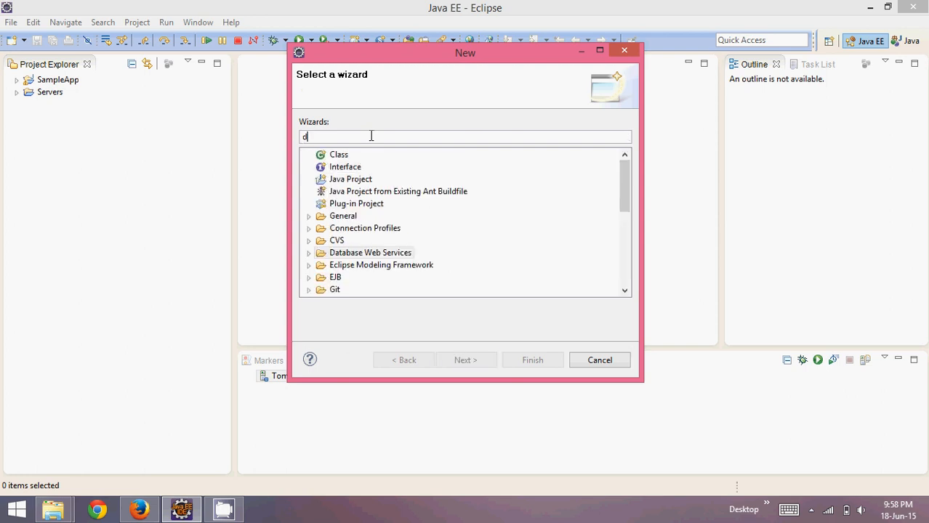
type("yna")
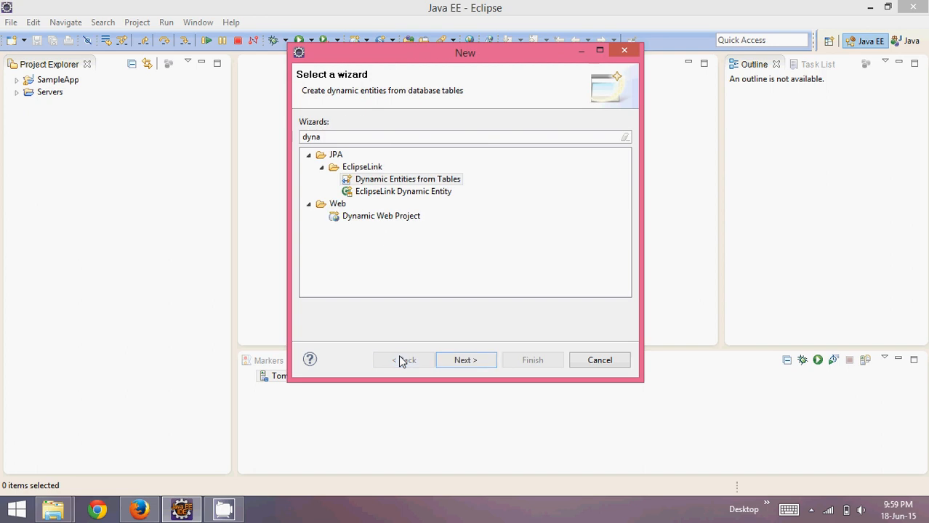
left_click(381, 215)
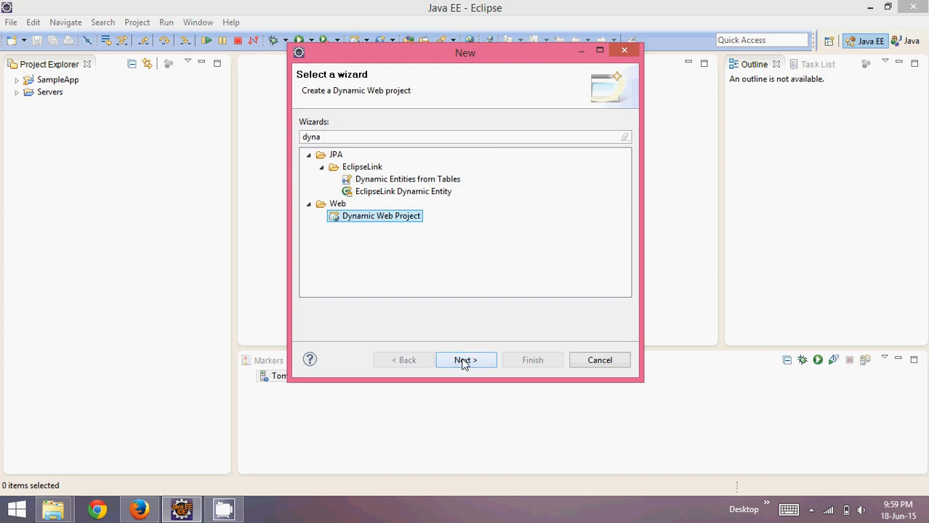
- Name the project SampleWebApp, keep Apache Tomcat v7.0 runtime and module version 3.0, and continue
left_click(465, 360)
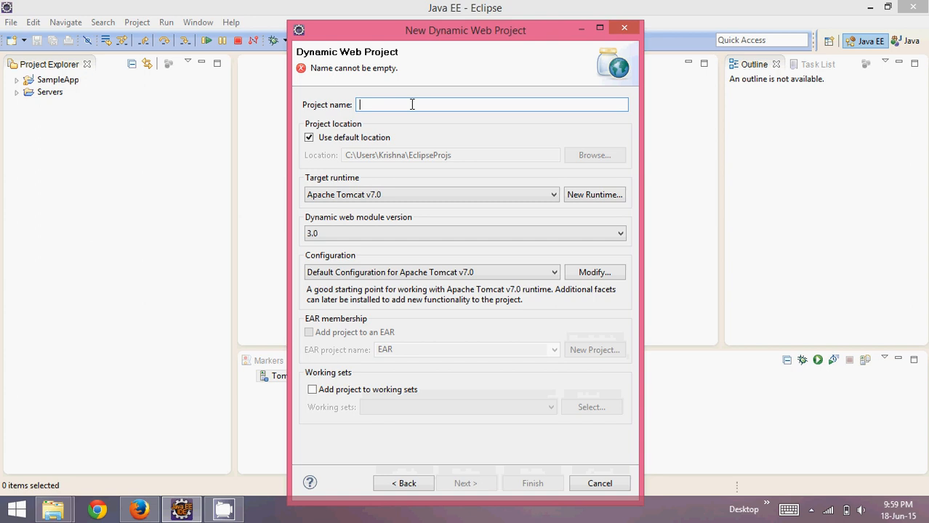
type("SampleWeb")
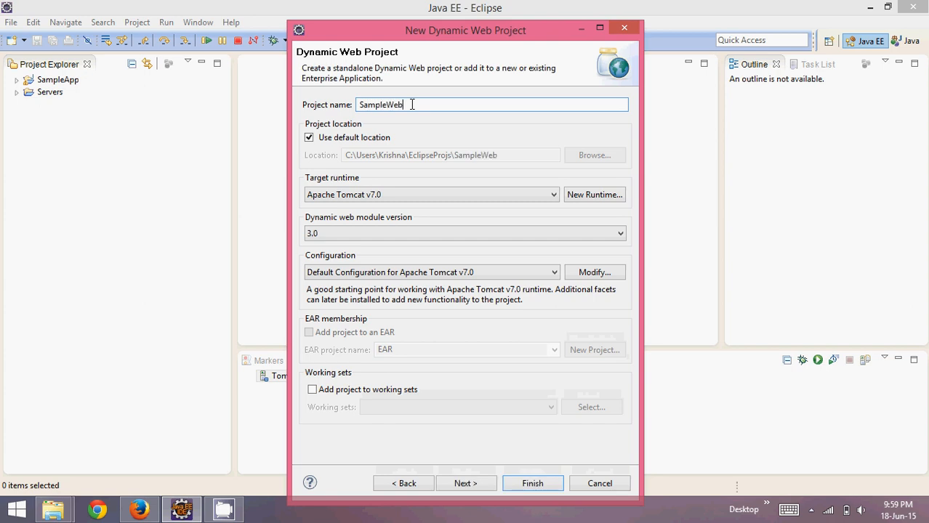
type("App")
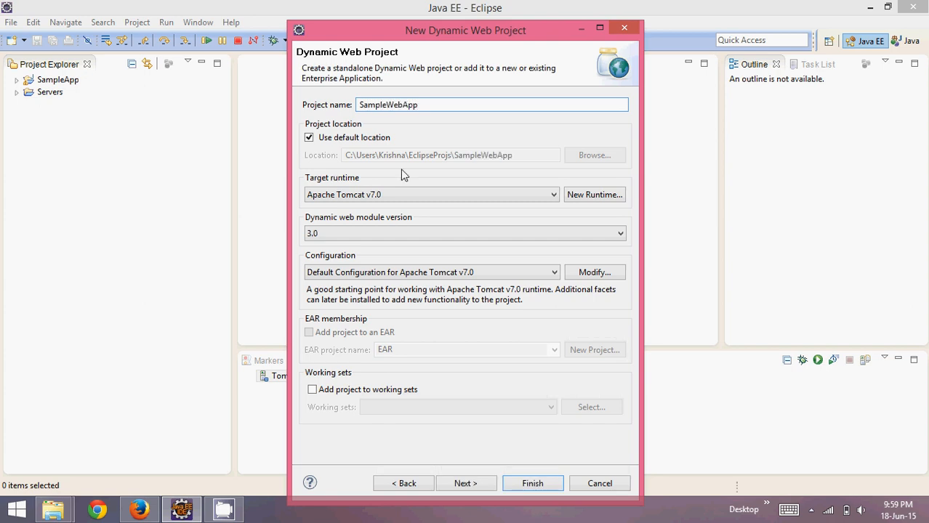
left_click(552, 195)
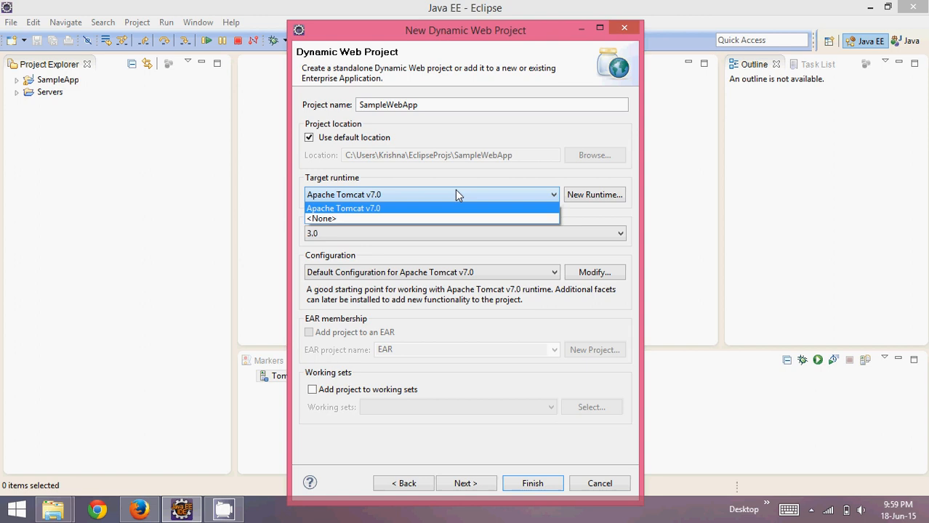
left_click(344, 209)
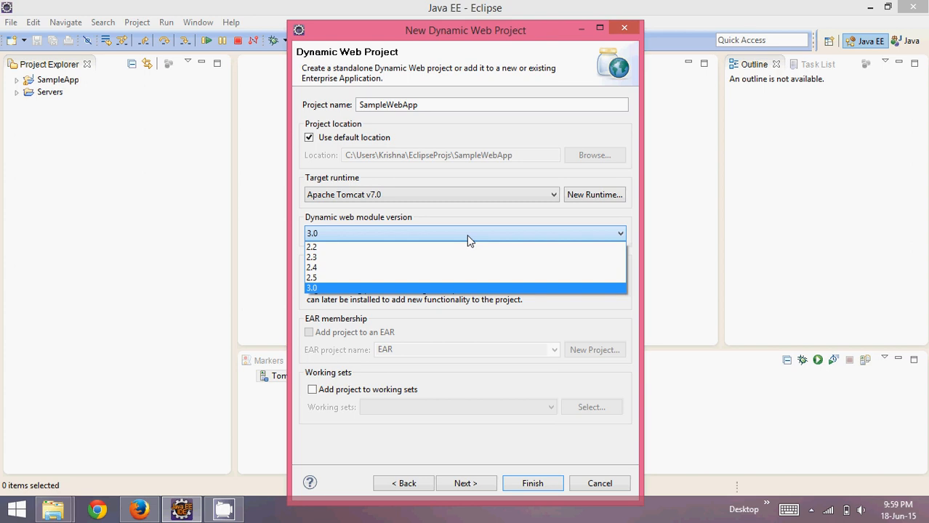
mouse_move(422, 332)
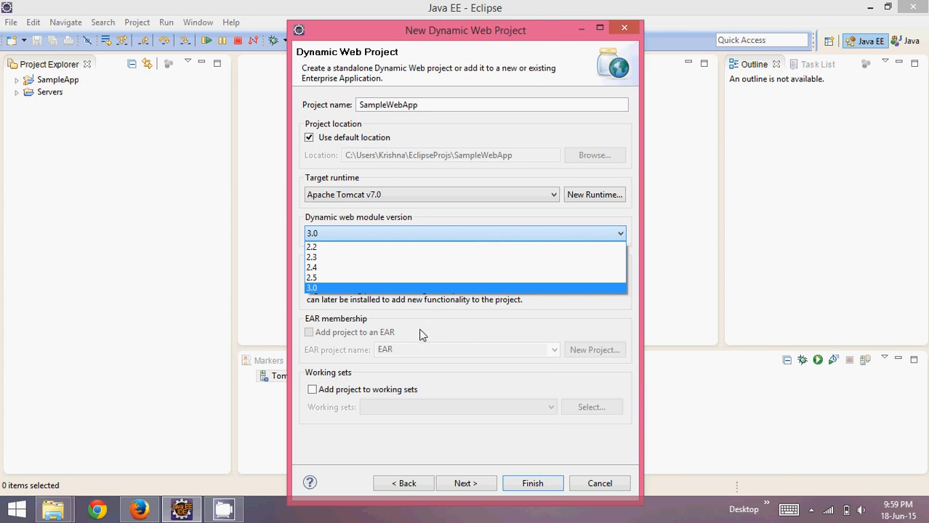
left_click(311, 288)
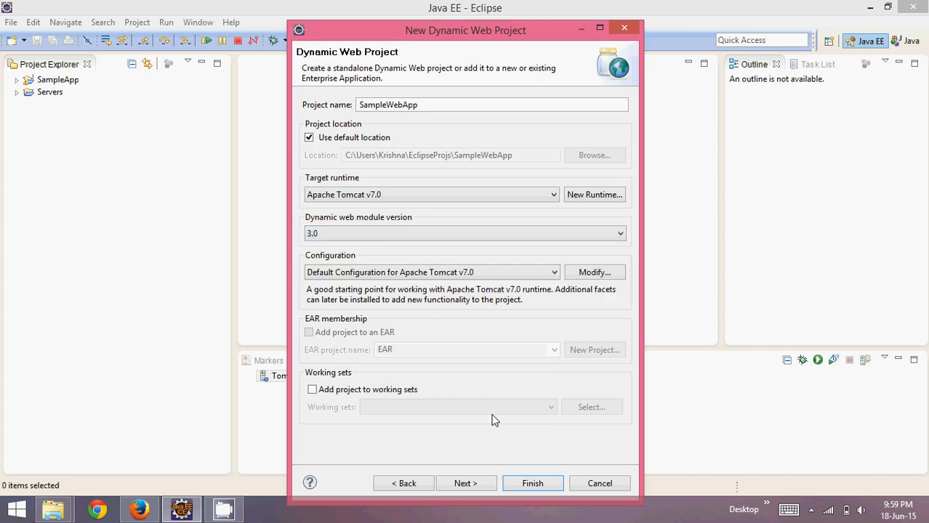
mouse_move(493, 466)
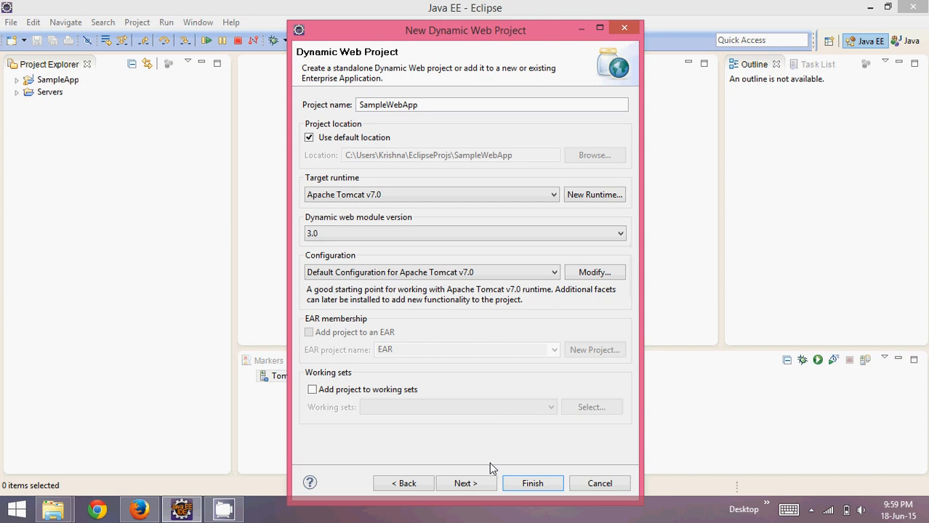
left_click(465, 482)
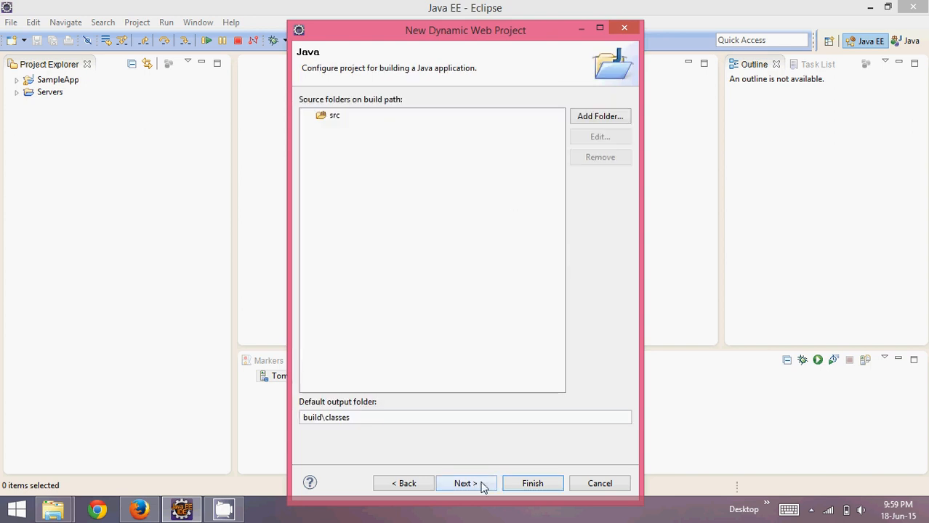
- On the Web Module page keep context root SampleWebApp and enable web.xml deployment descriptor generation
left_click(465, 482)
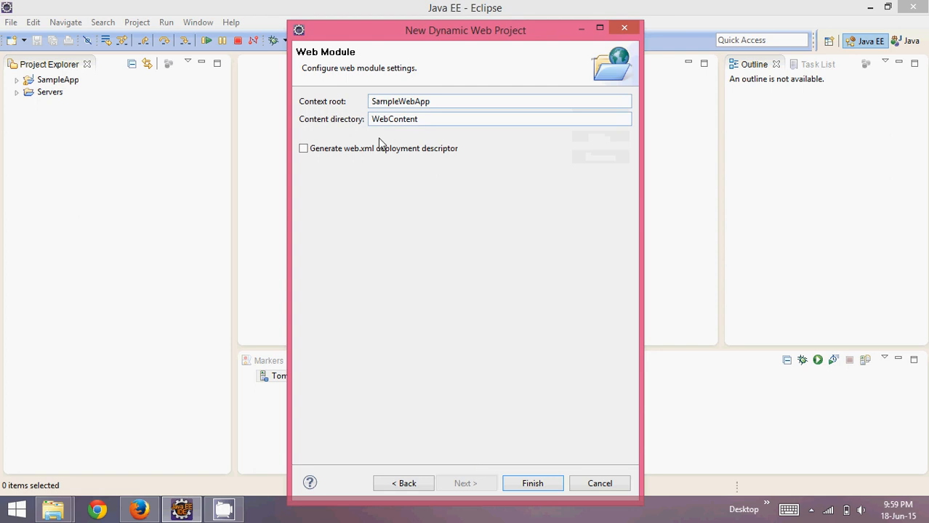
left_click(449, 102)
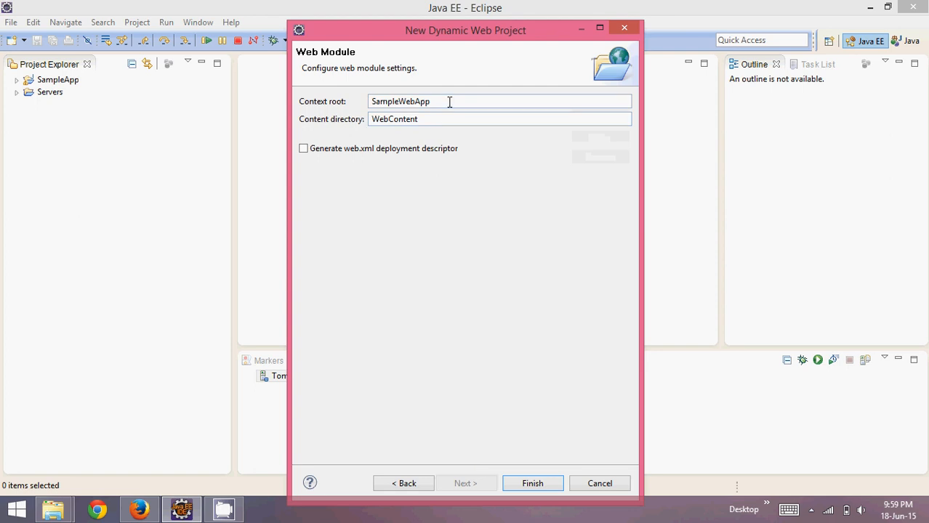
triple_click(421, 101)
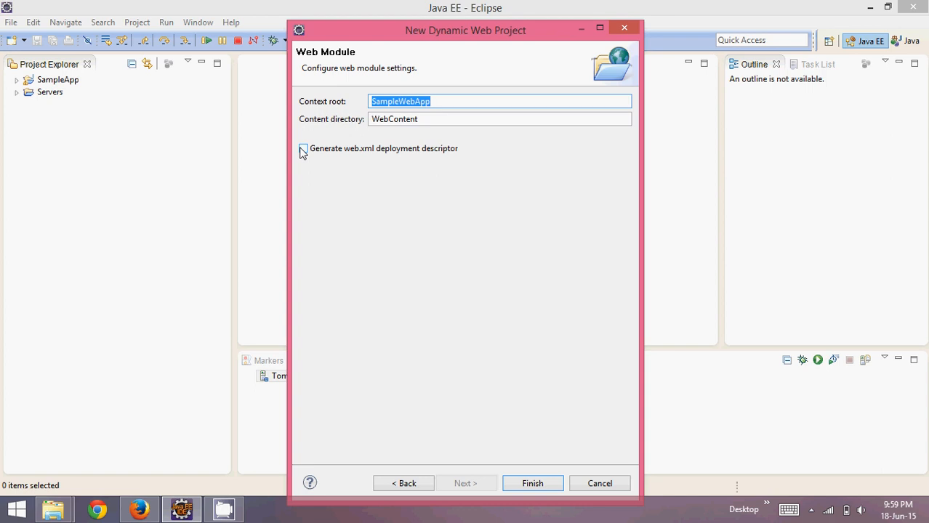
left_click(302, 149)
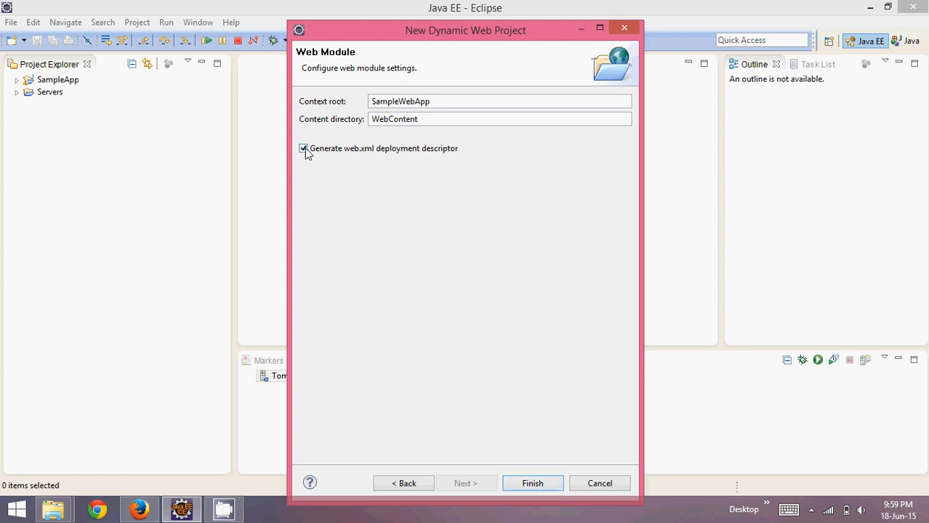
mouse_move(462, 274)
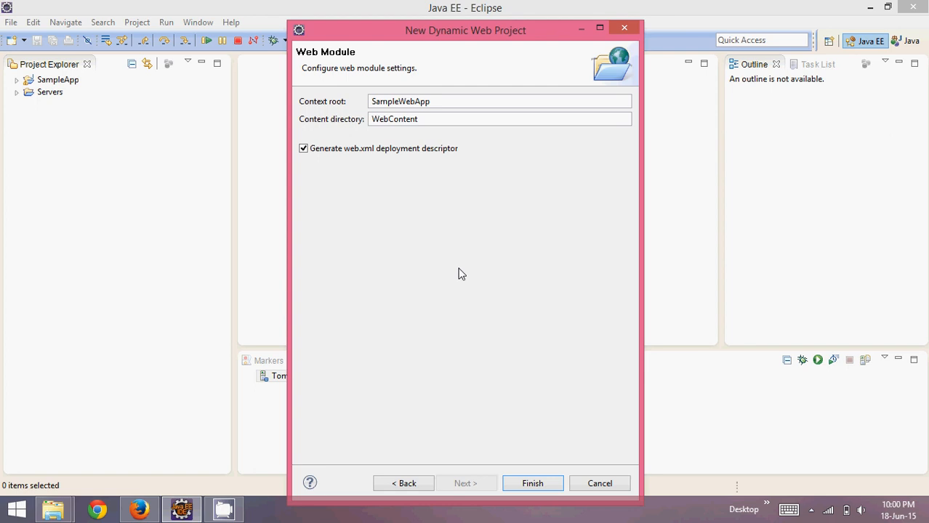
mouse_move(520, 421)
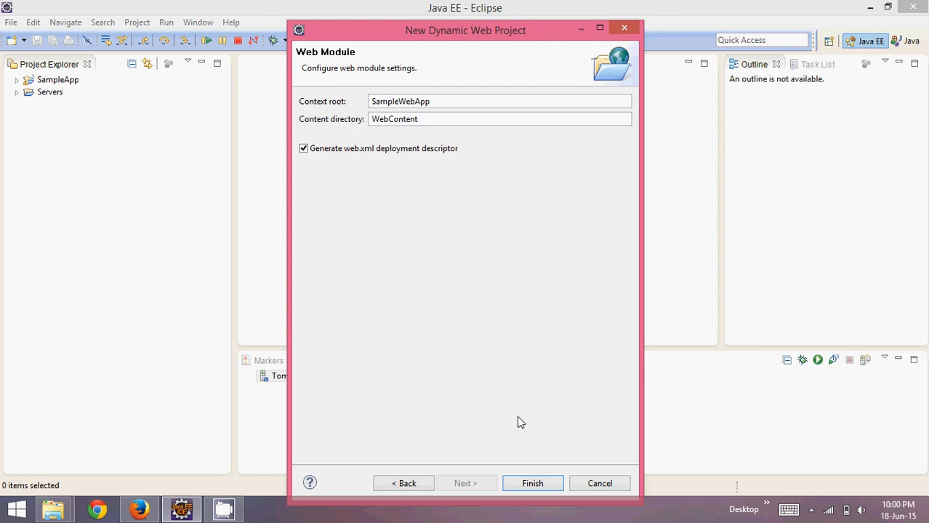
mouse_move(532, 520)
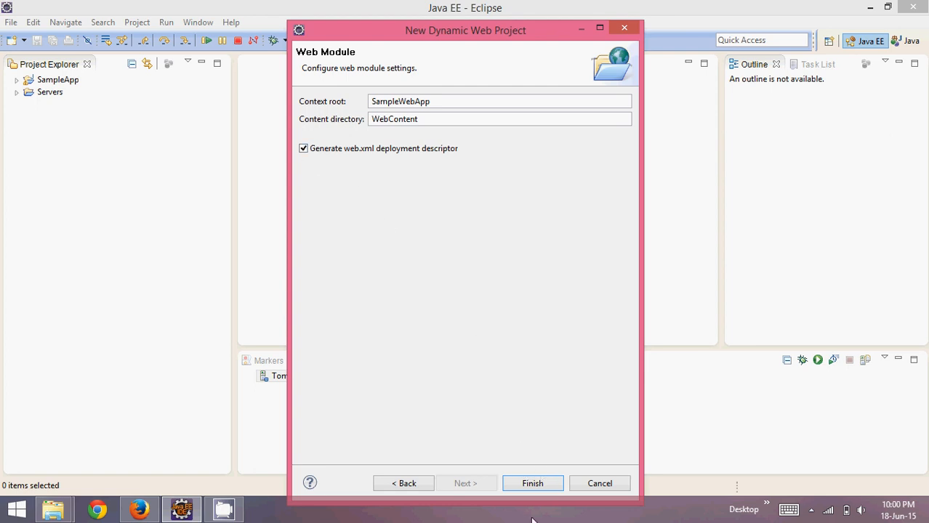
- Finish the wizard so SampleWebApp is created in the workspace
left_click(532, 482)
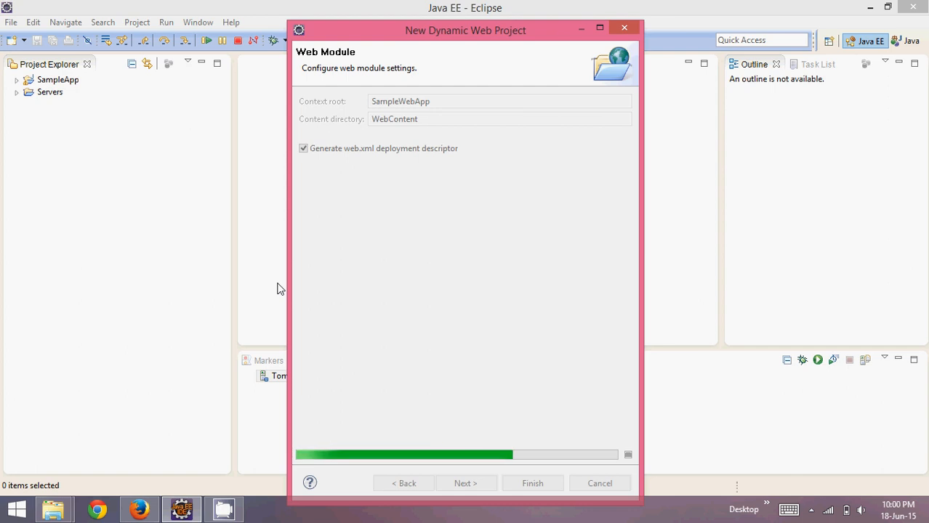
left_click(532, 482)
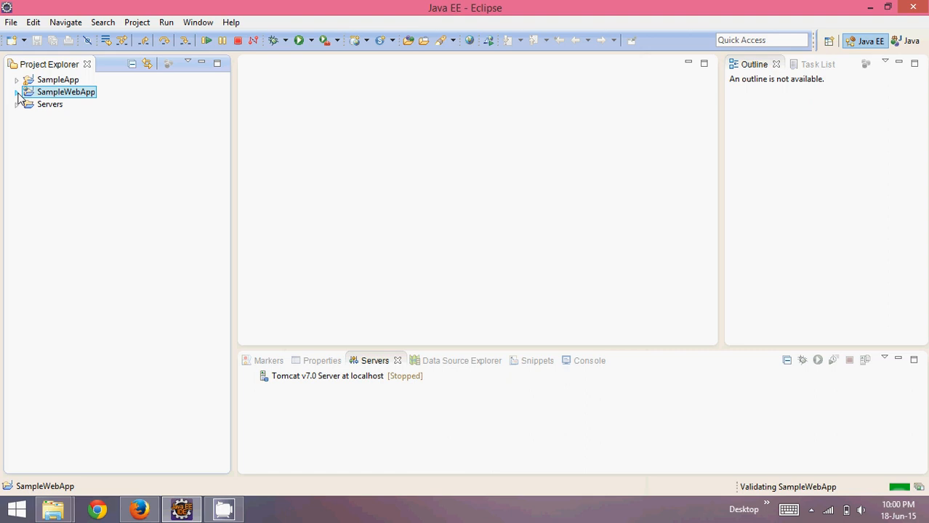
- Expand SampleWebApp, WebContent, Java Resources and WEB-INF, then select the generated web.xml
left_click(18, 92)
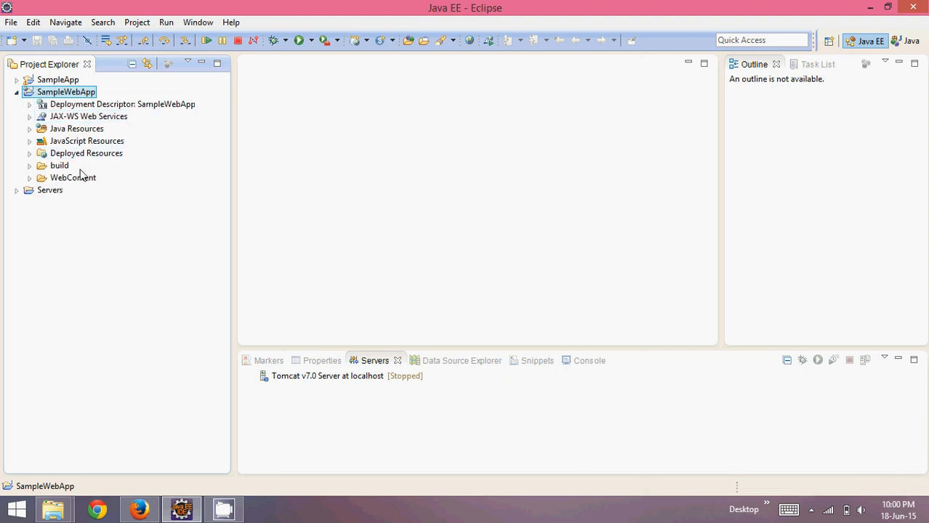
mouse_move(31, 181)
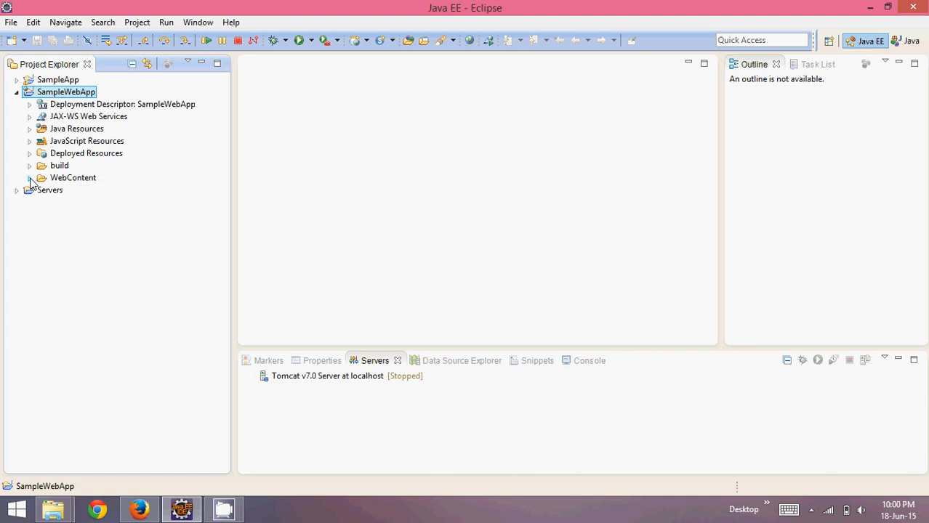
left_click(29, 178)
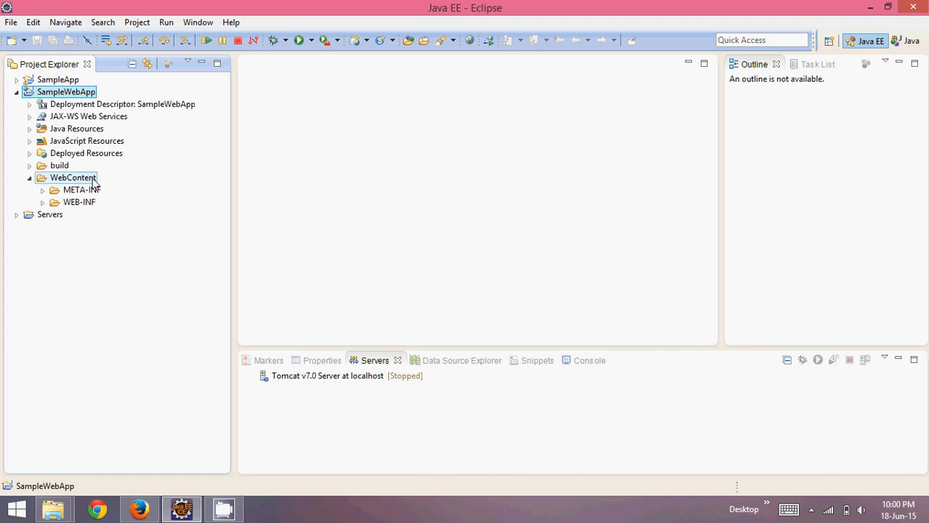
mouse_move(79, 190)
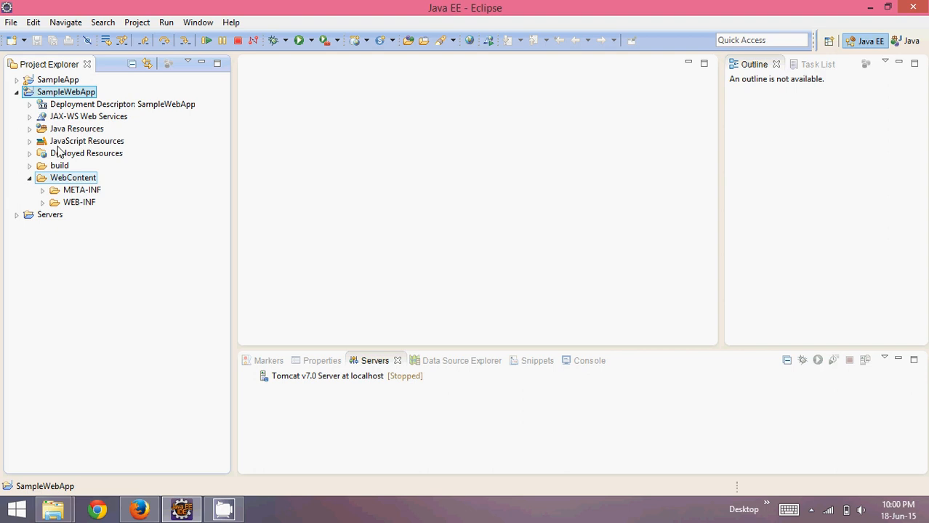
left_click(29, 128)
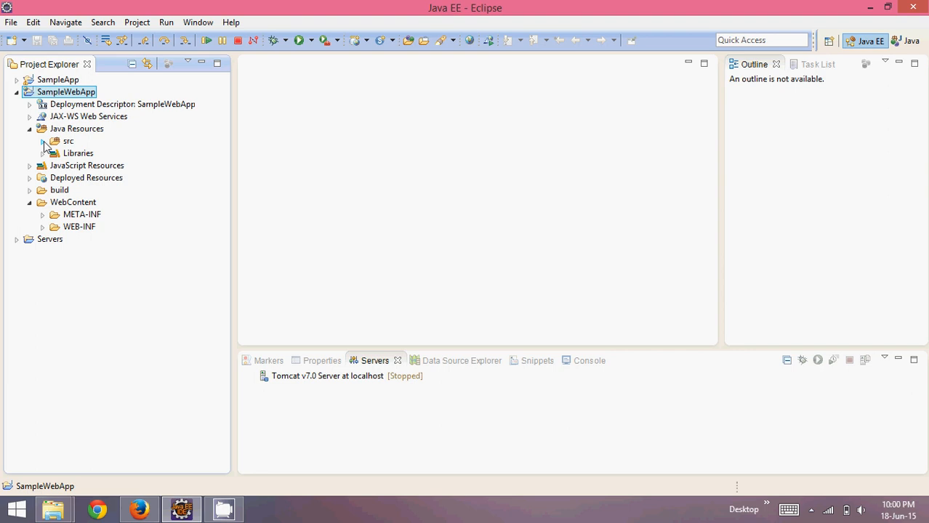
left_click(67, 141)
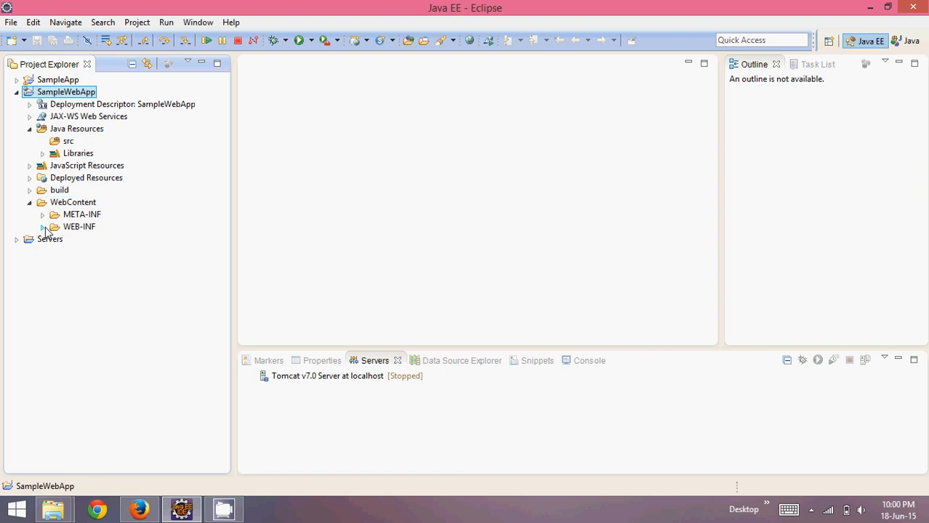
left_click(44, 227)
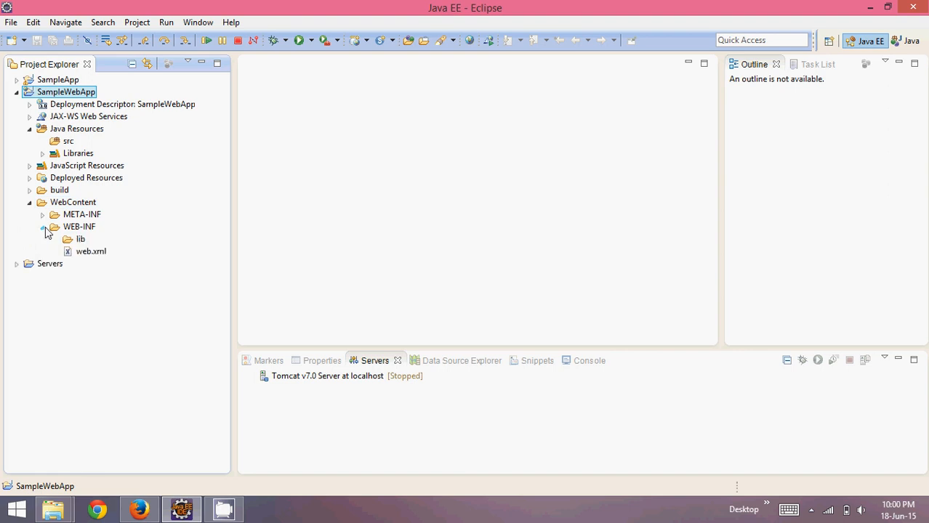
left_click(90, 250)
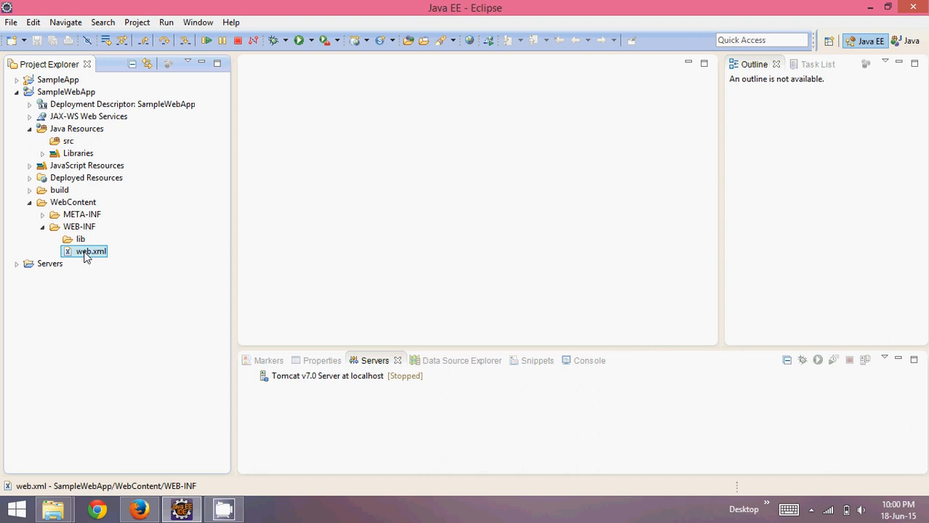
- View web.xml as XML source showing the welcome-file list, then select the SampleWebApp project
double_click(90, 250)
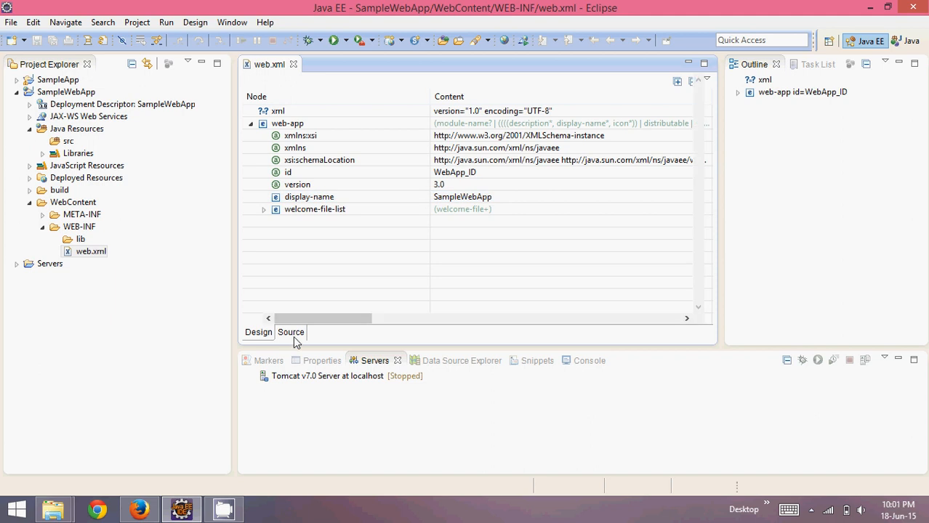
left_click(290, 332)
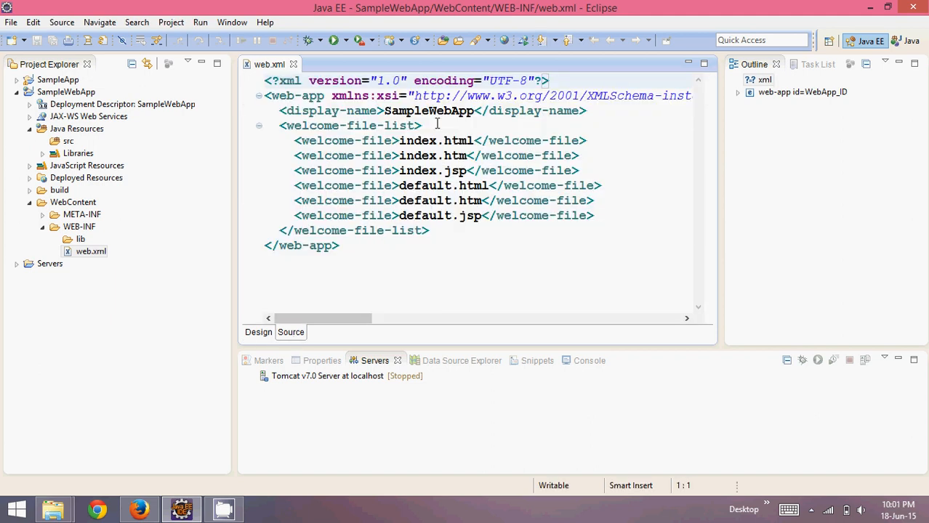
double_click(419, 139)
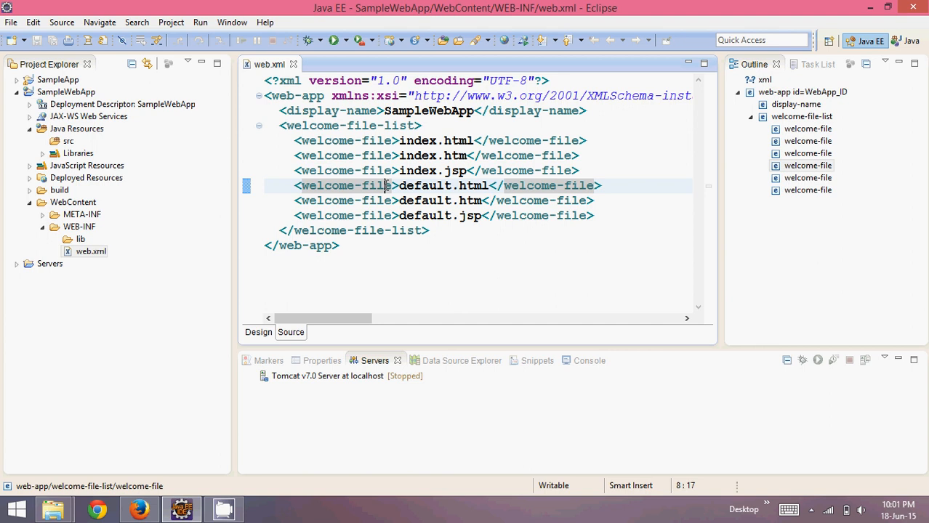
mouse_move(119, 142)
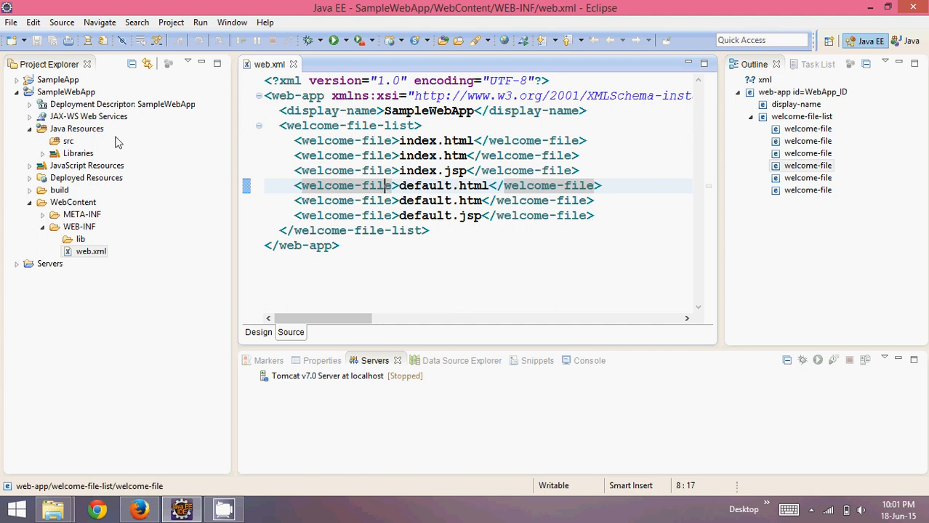
left_click(65, 93)
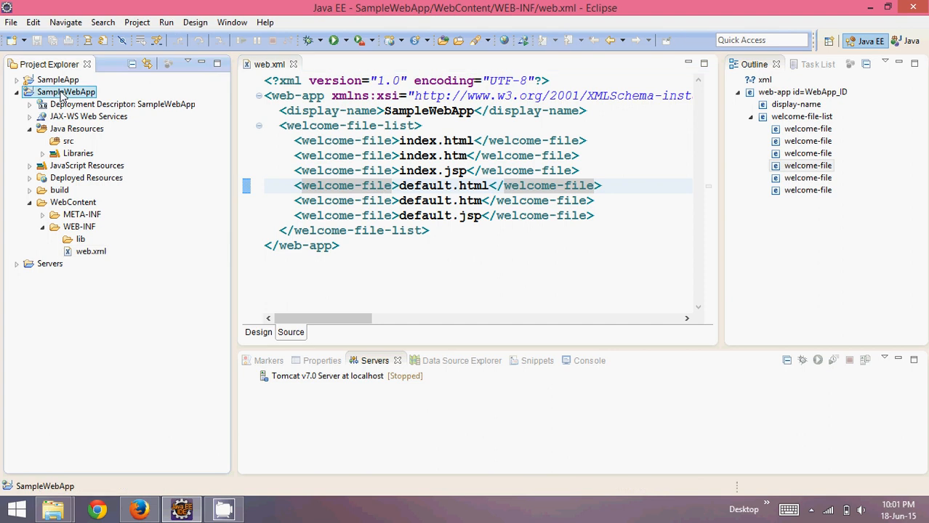
- Create index.jsp under WebContent from the New JSP File (html) template
right_click(66, 93)
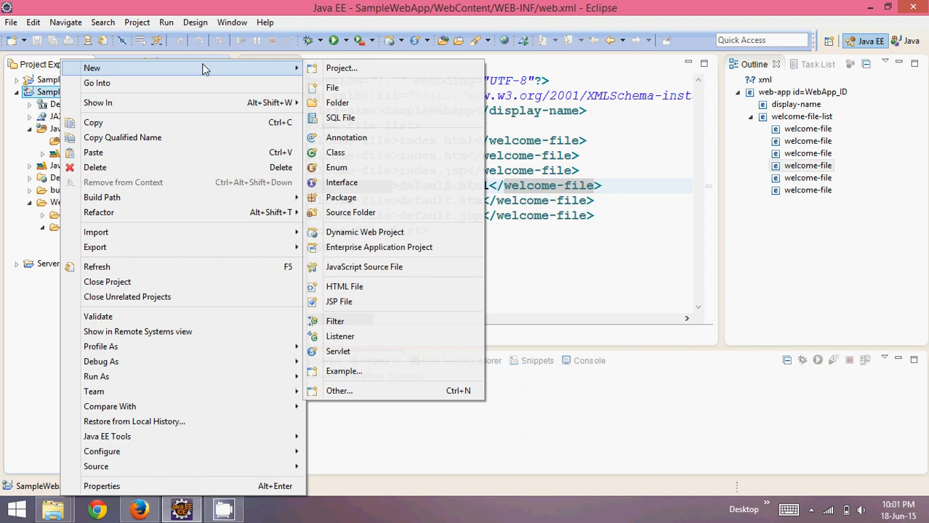
mouse_move(350, 219)
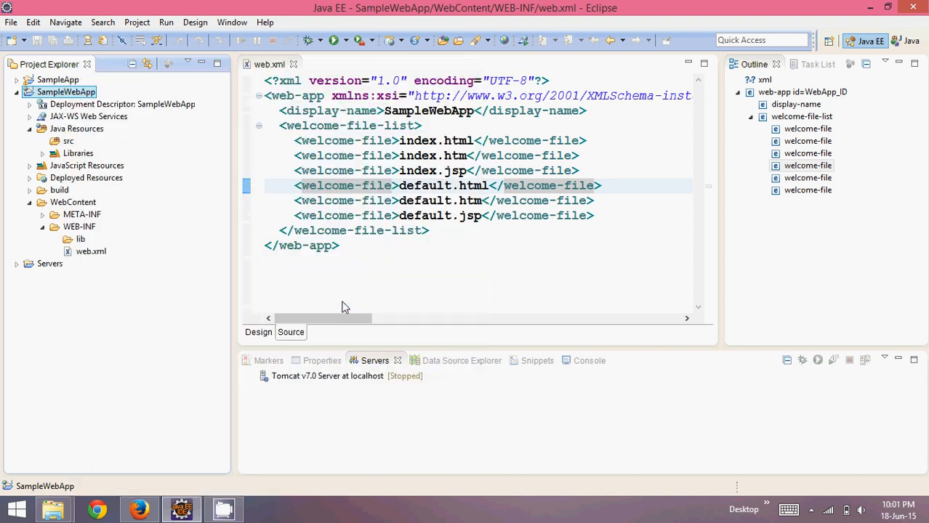
type("index.jsp")
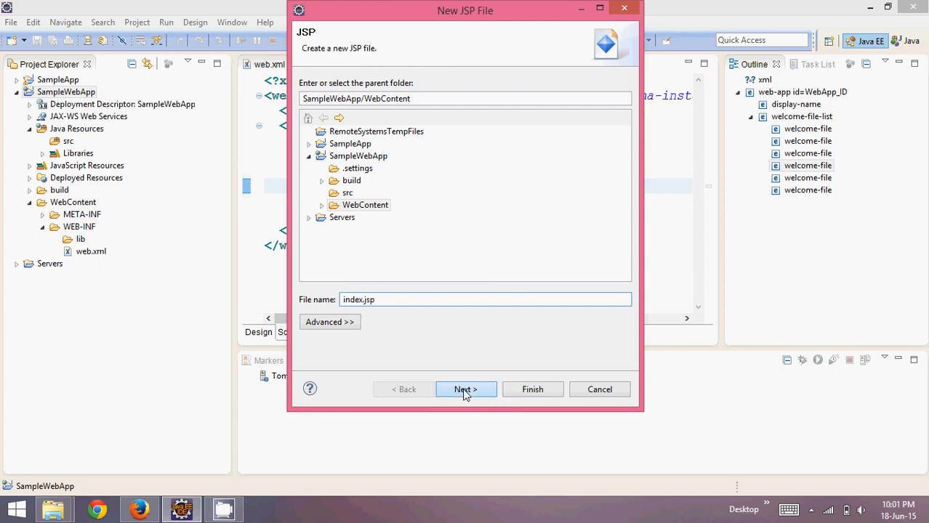
left_click(465, 389)
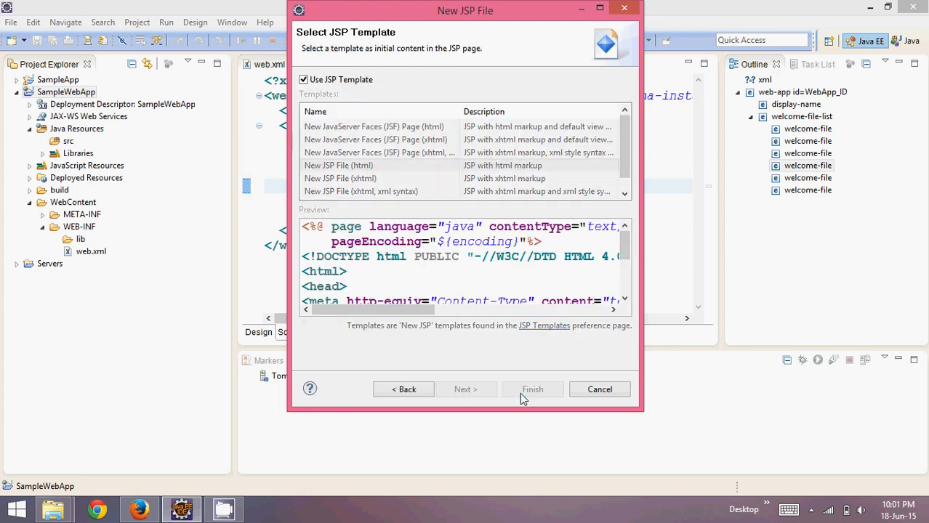
left_click(531, 390)
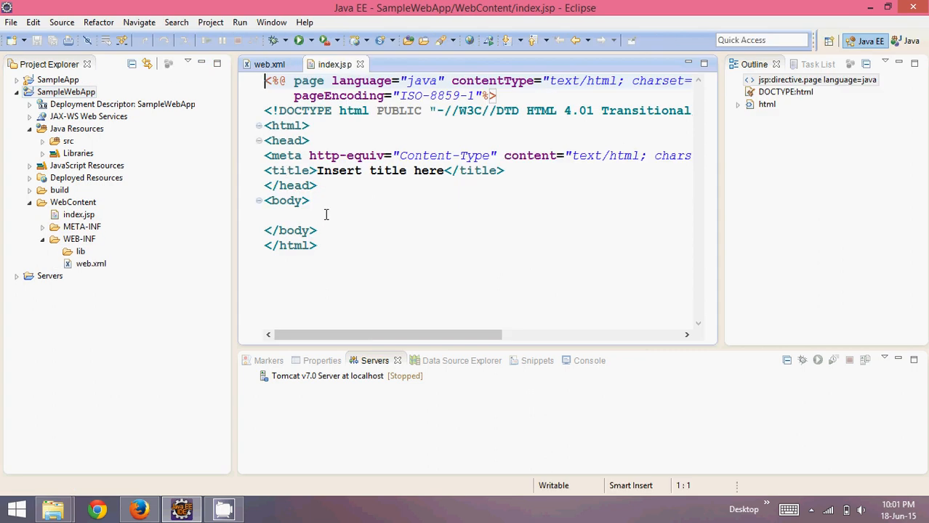
- Write 'Hello world' in the index.jsp body, review web.xml, and return to index.jsp
left_click(337, 215)
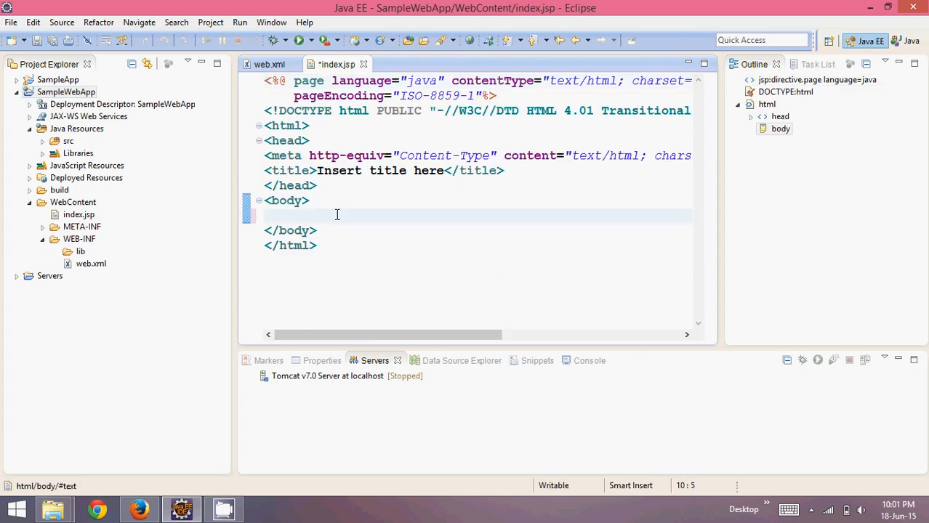
type("Hello w")
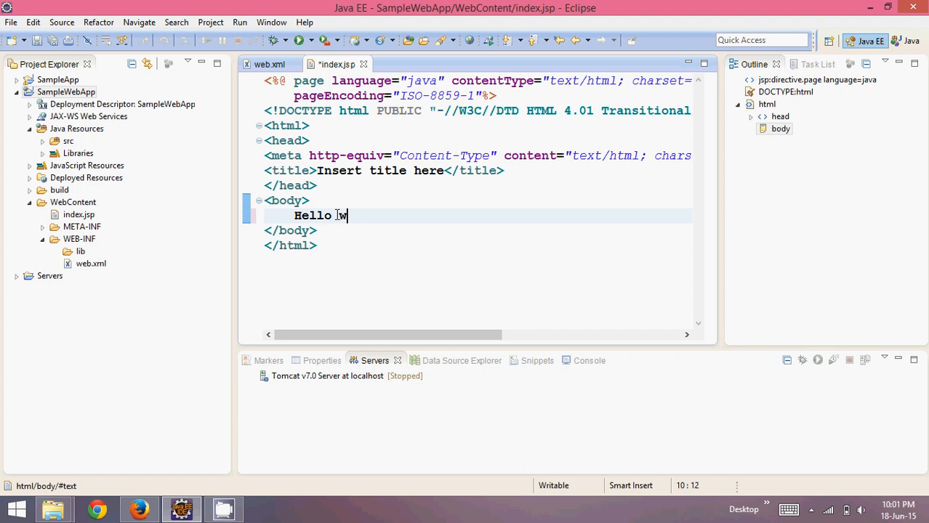
type("orld")
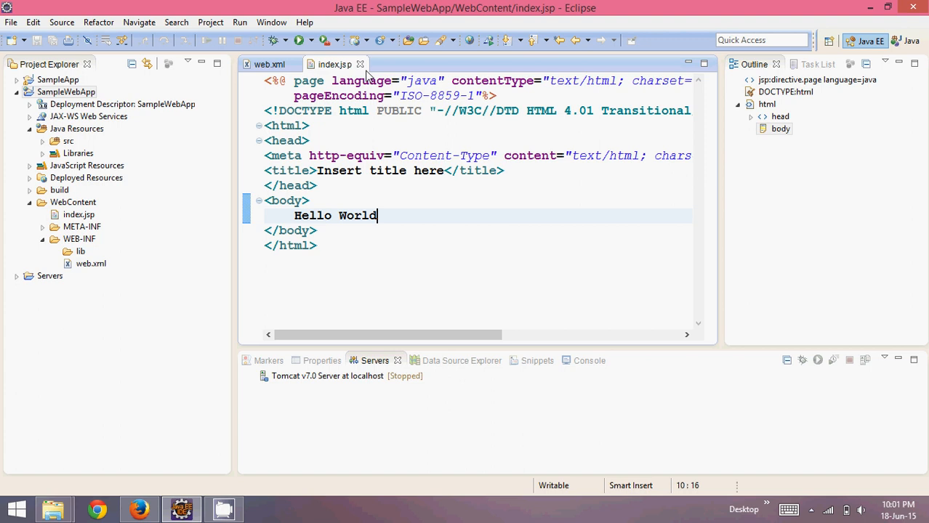
mouse_move(322, 64)
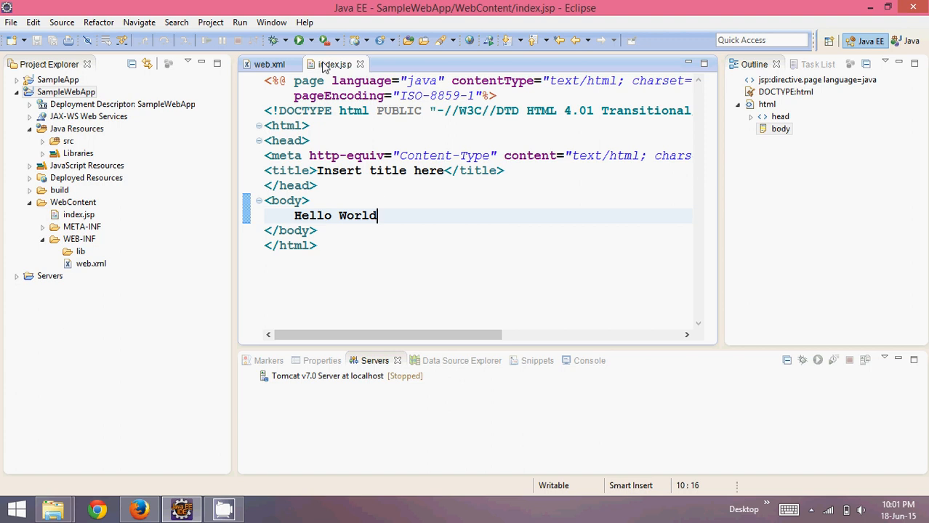
left_click(270, 64)
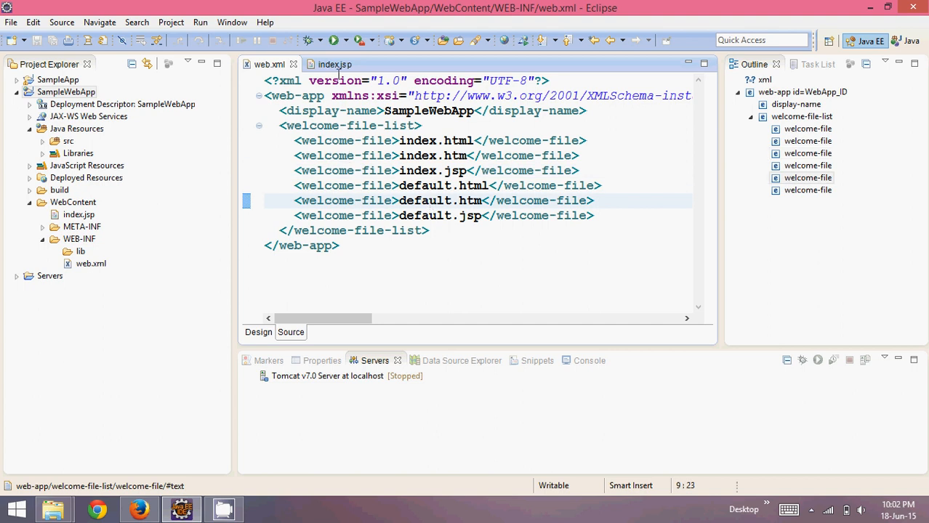
left_click(327, 63)
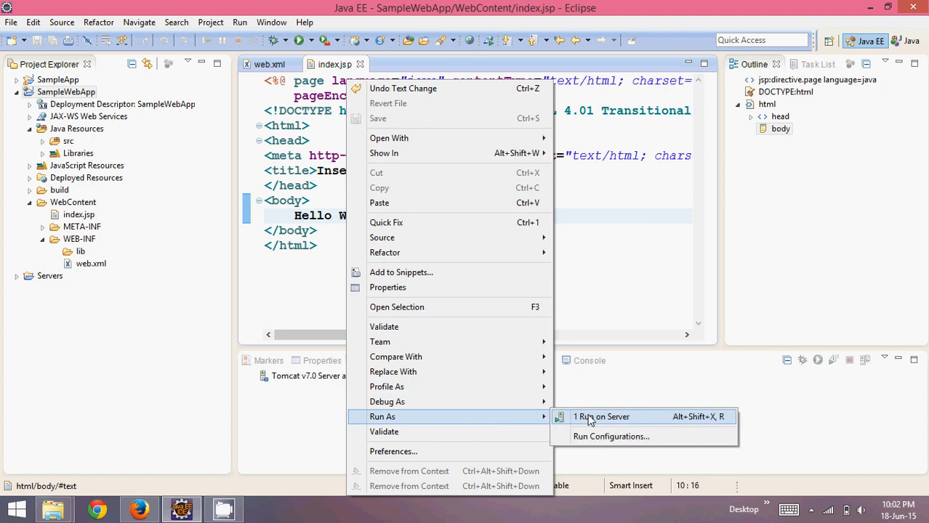
- Run SampleWebApp on the Tomcat v7.0 server via Run As > Run on Server, showing Hello World in the internal browser
left_click(602, 417)
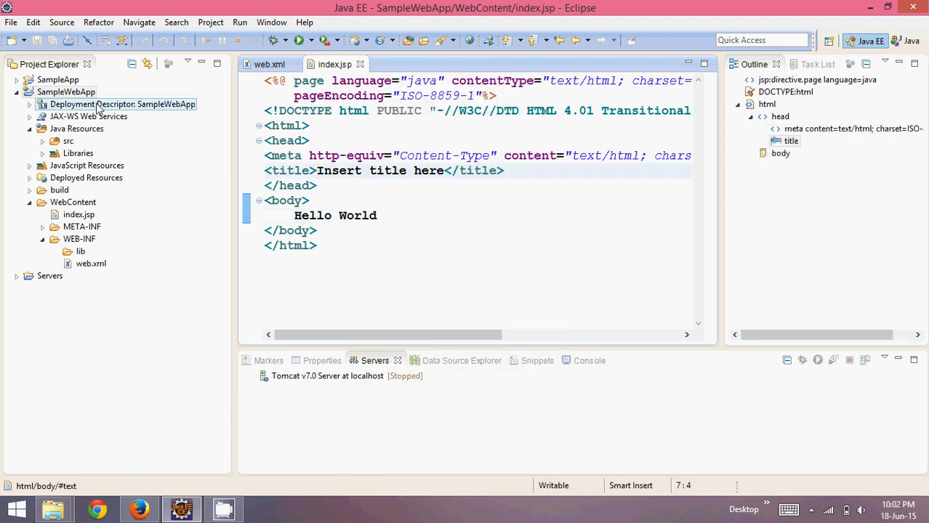
right_click(58, 93)
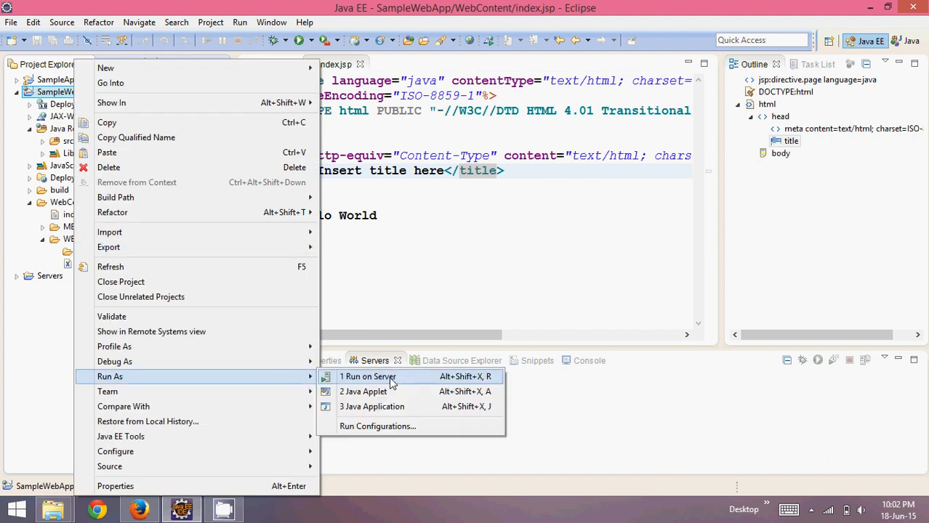
left_click(368, 376)
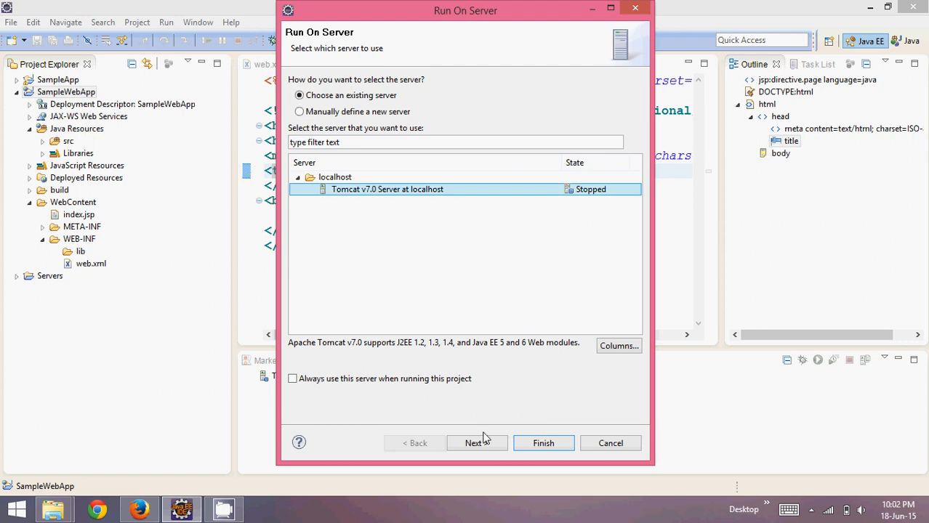
left_click(477, 442)
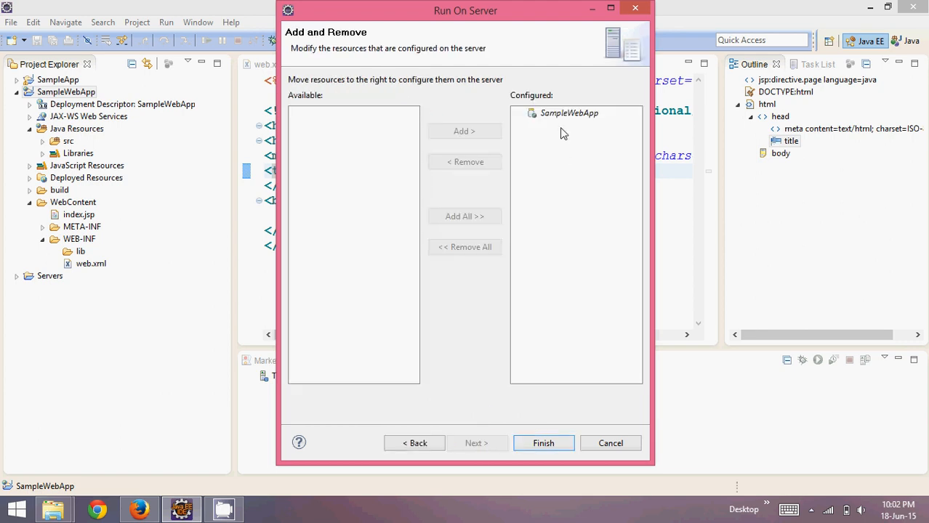
mouse_move(523, 454)
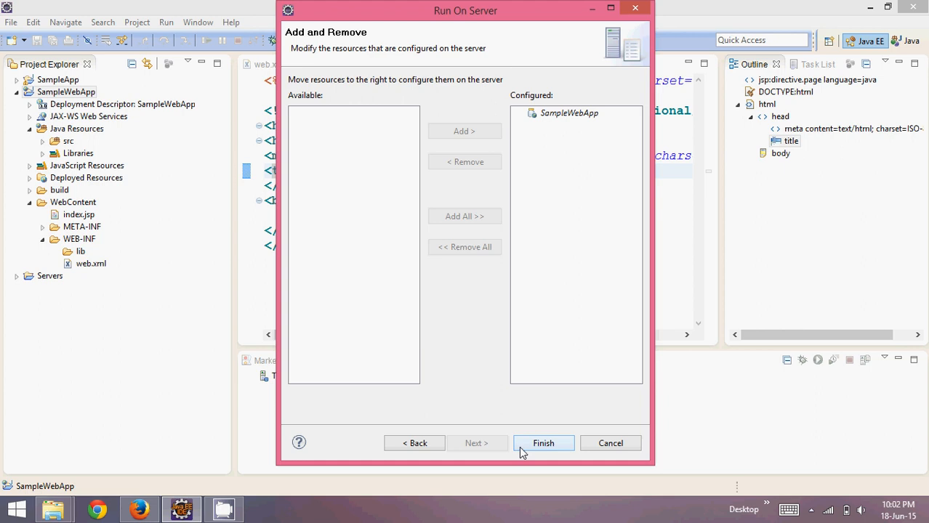
left_click(543, 442)
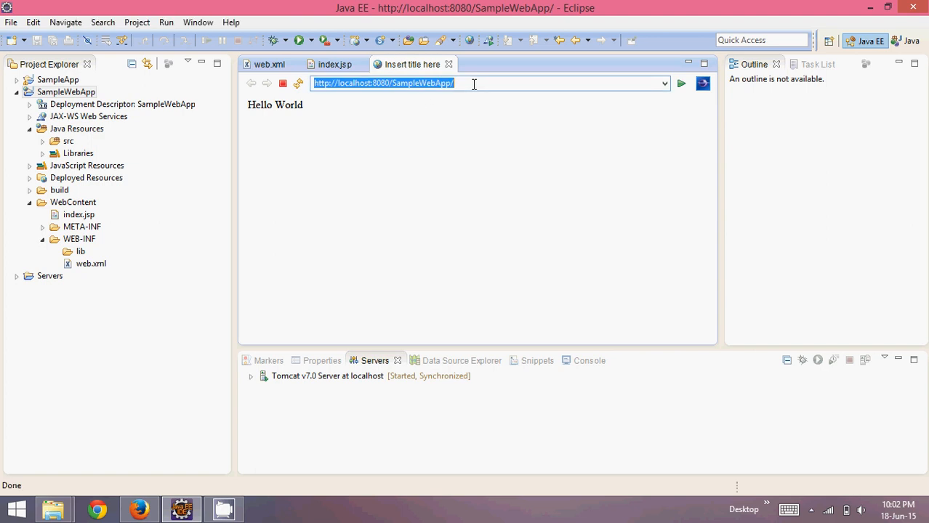
mouse_move(308, 105)
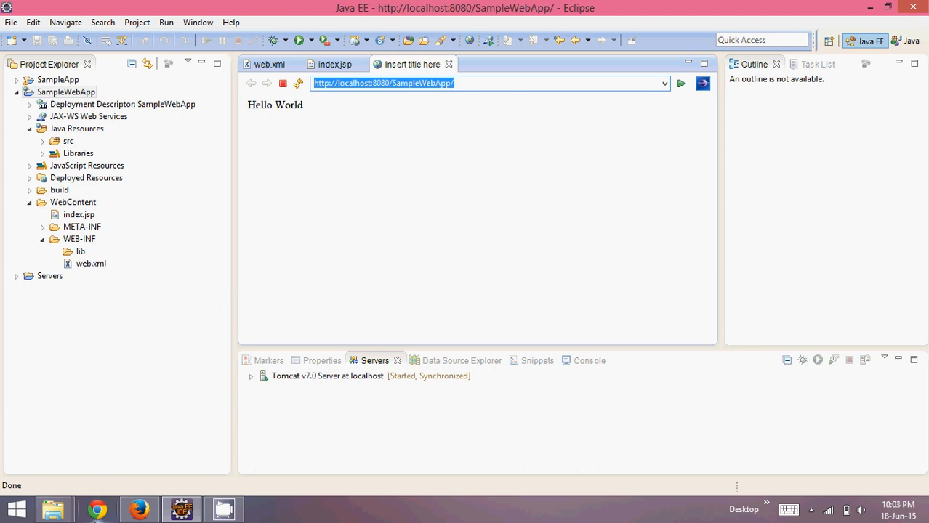
left_click(96, 509)
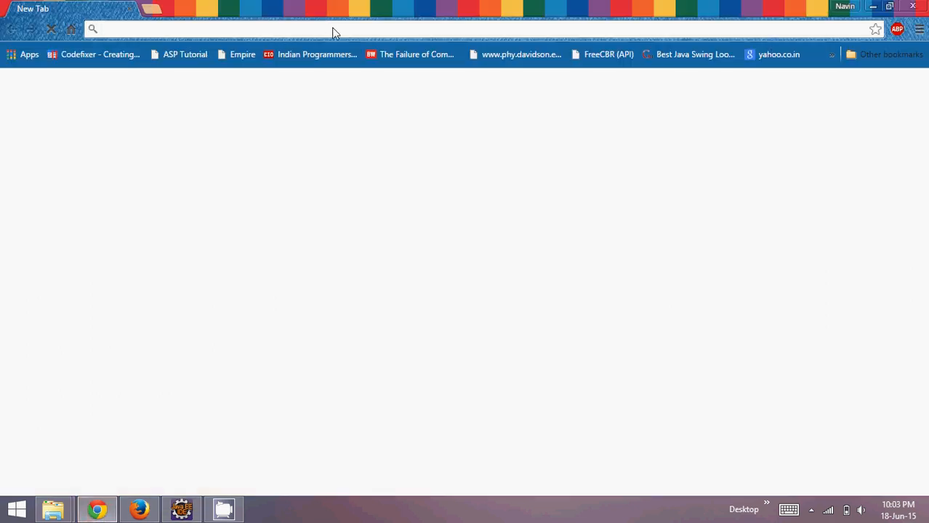
type("http://localhost:8080/SampleWebApp/")
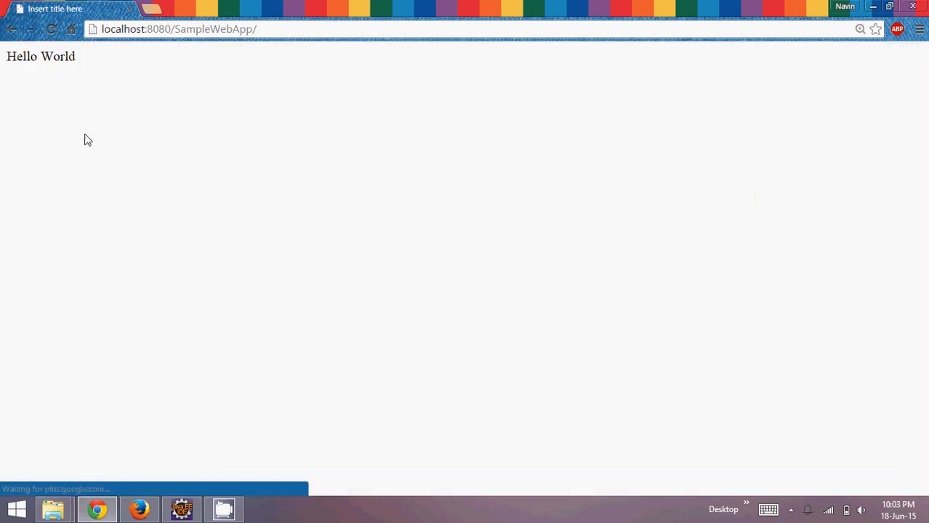
mouse_move(201, 418)
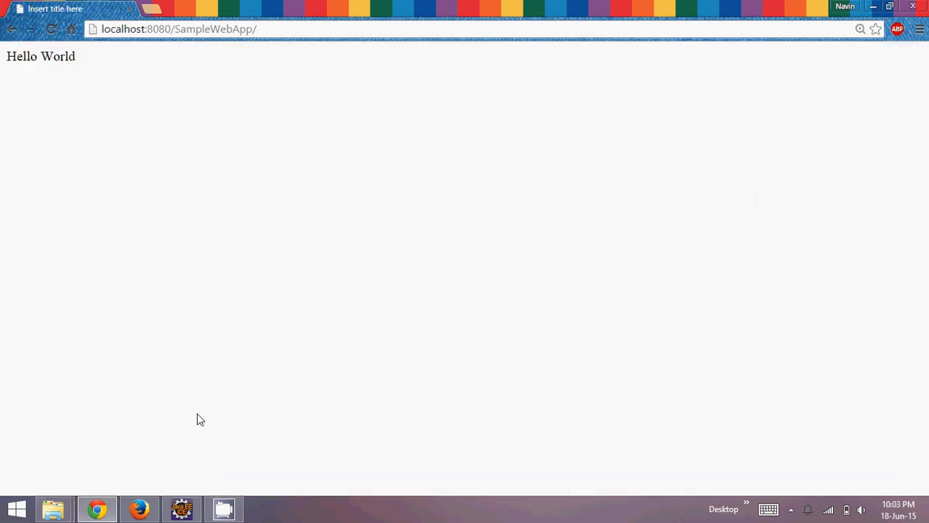
left_click(182, 509)
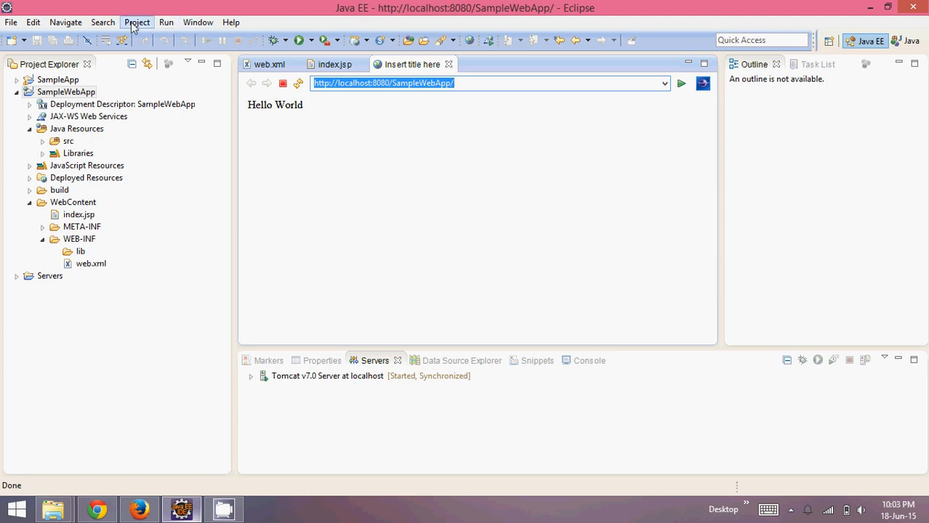
- Set Eclipse's web browser preference to the default system browser via Window > Web Browser
left_click(166, 22)
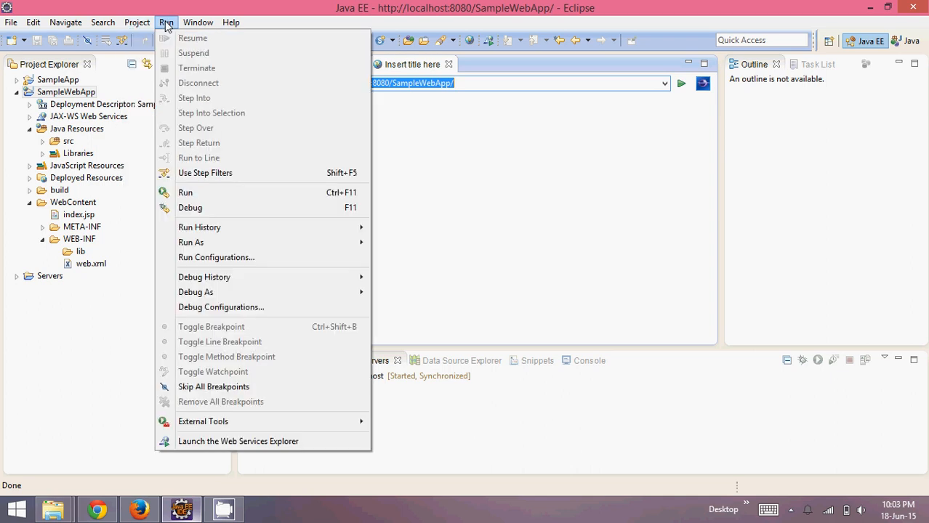
left_click(198, 22)
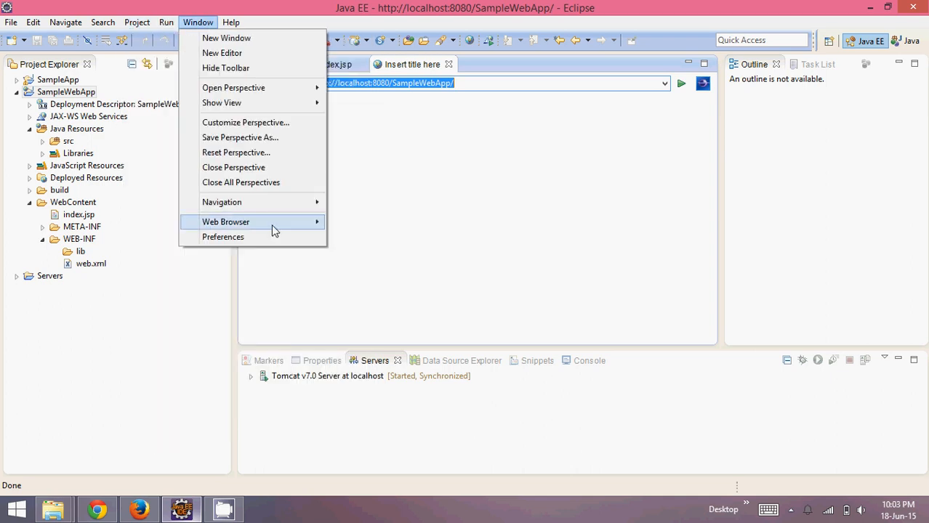
left_click(226, 221)
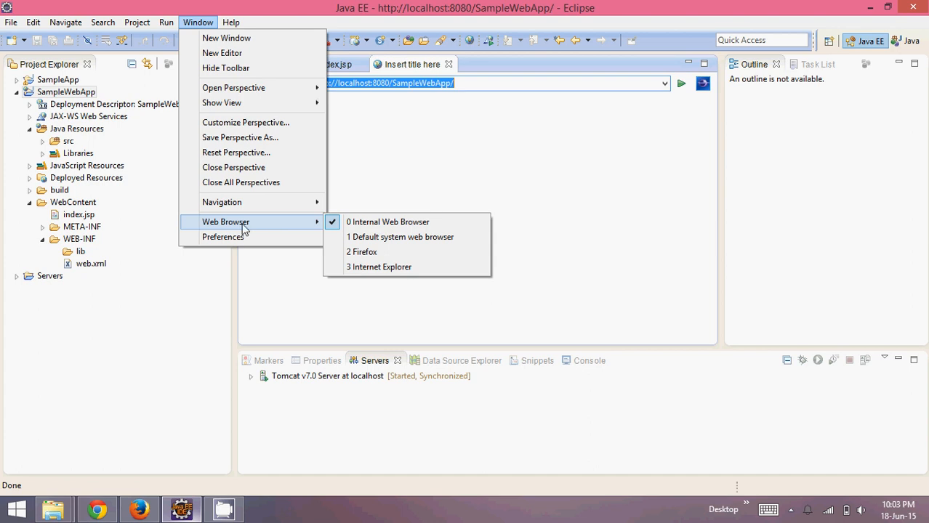
mouse_move(379, 224)
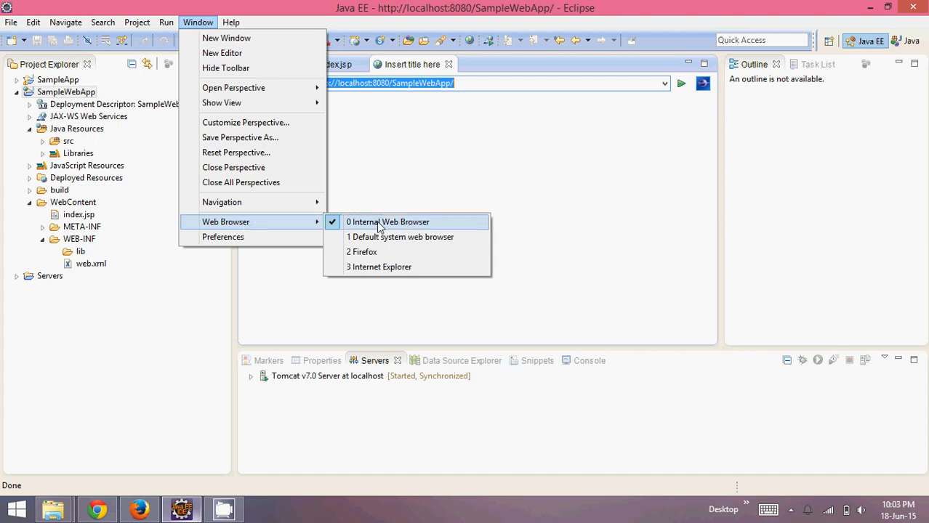
mouse_move(363, 251)
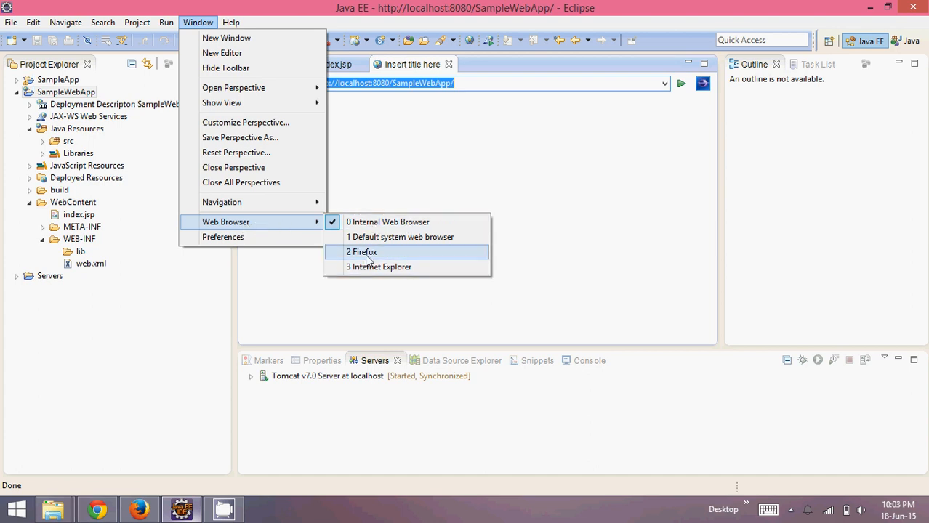
mouse_move(391, 237)
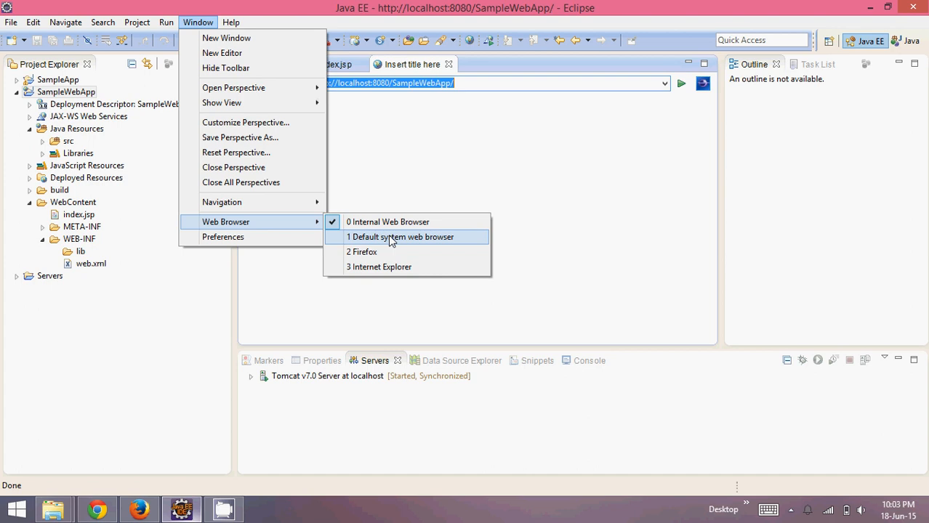
left_click(405, 237)
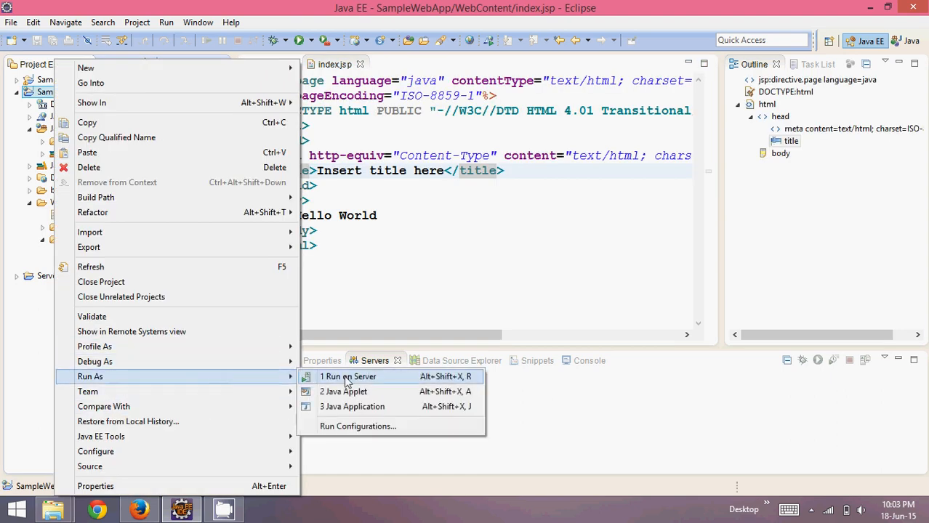
- Run SampleWebApp on the Tomcat server so Hello World opens in Chrome, then return to Eclipse
left_click(349, 376)
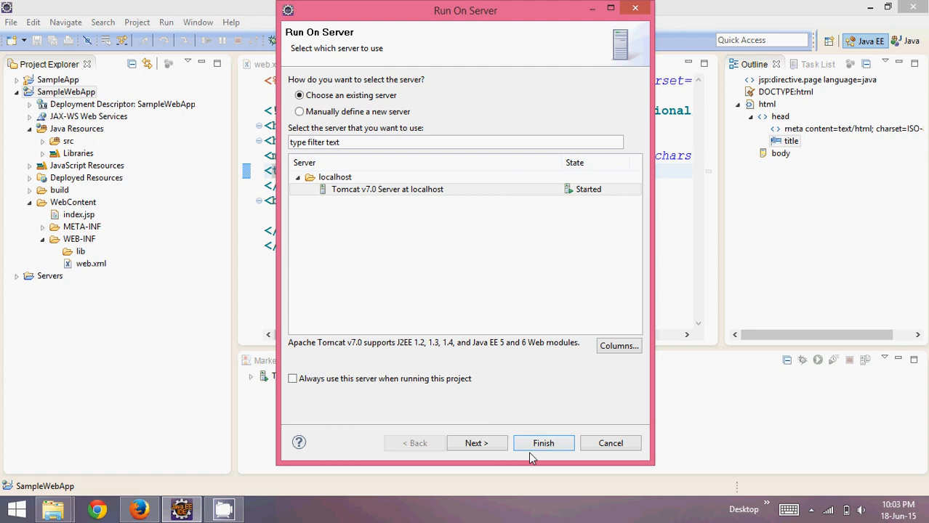
left_click(544, 442)
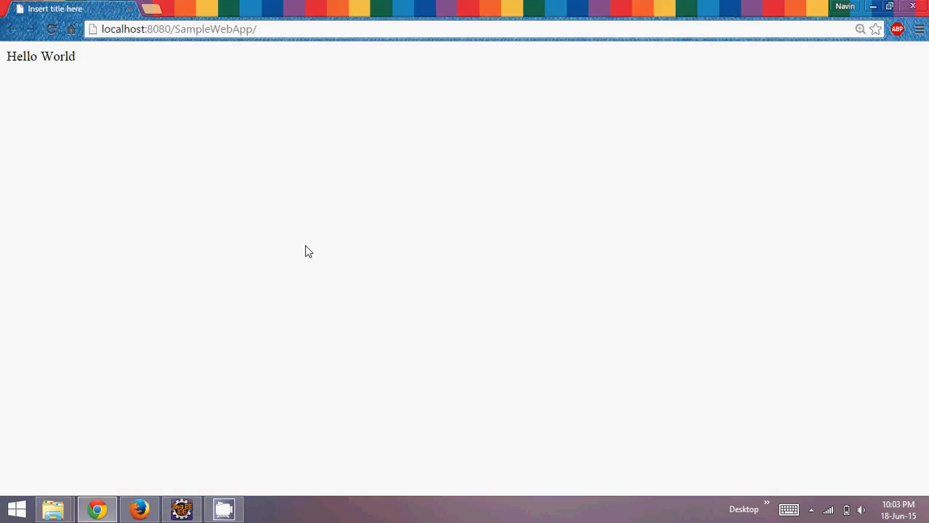
mouse_move(244, 394)
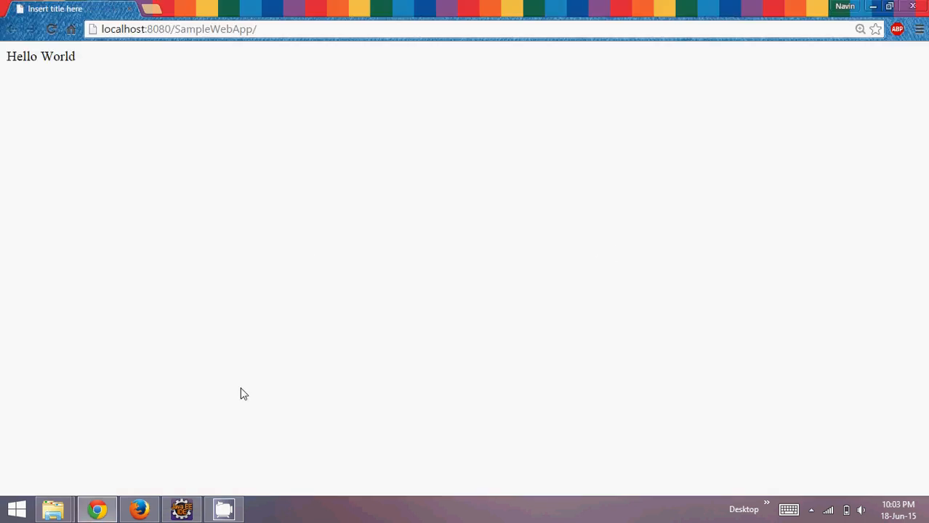
left_click(180, 510)
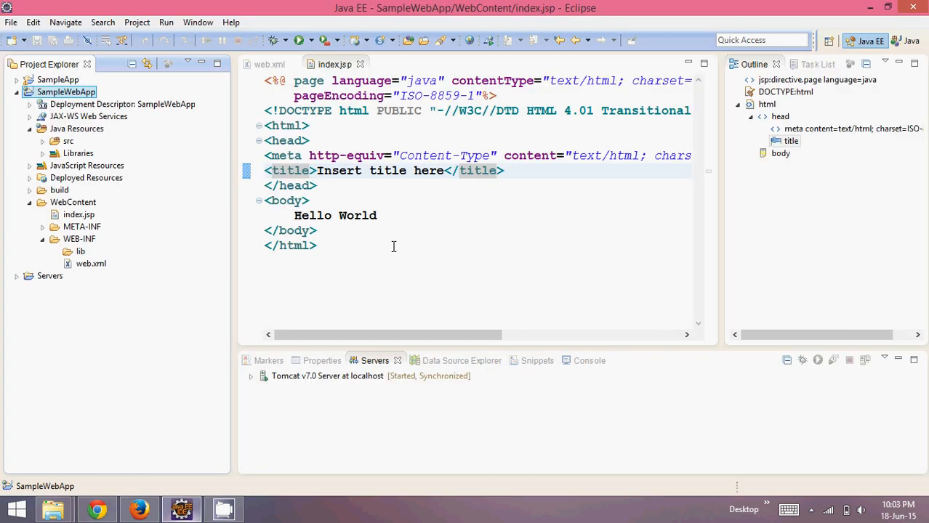
left_click(392, 246)
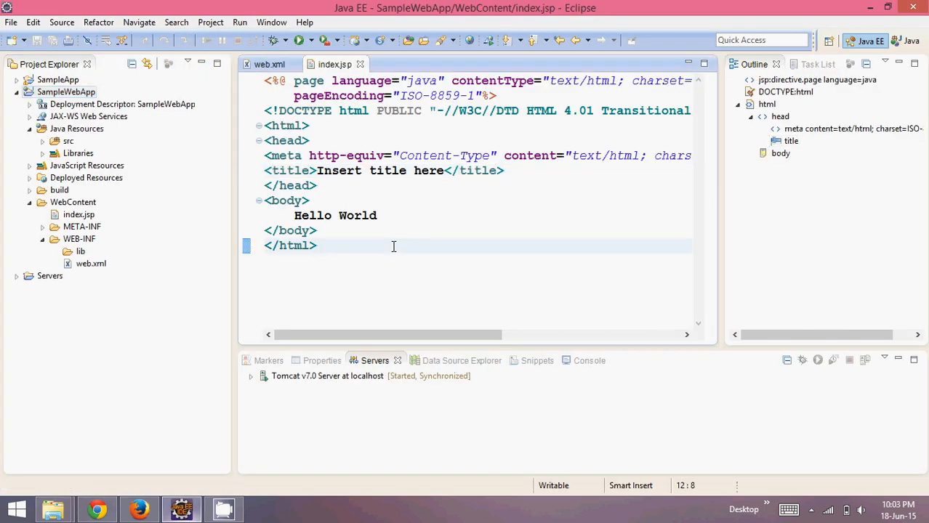
mouse_move(384, 234)
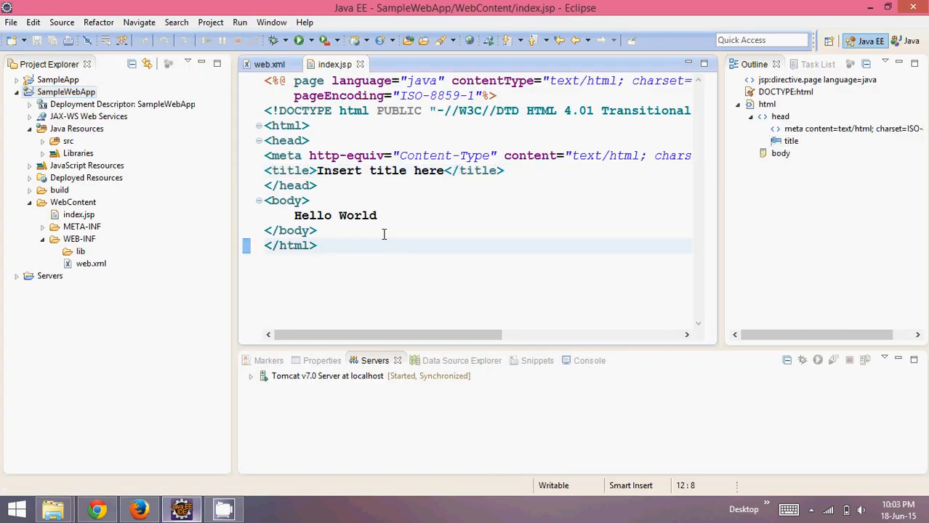